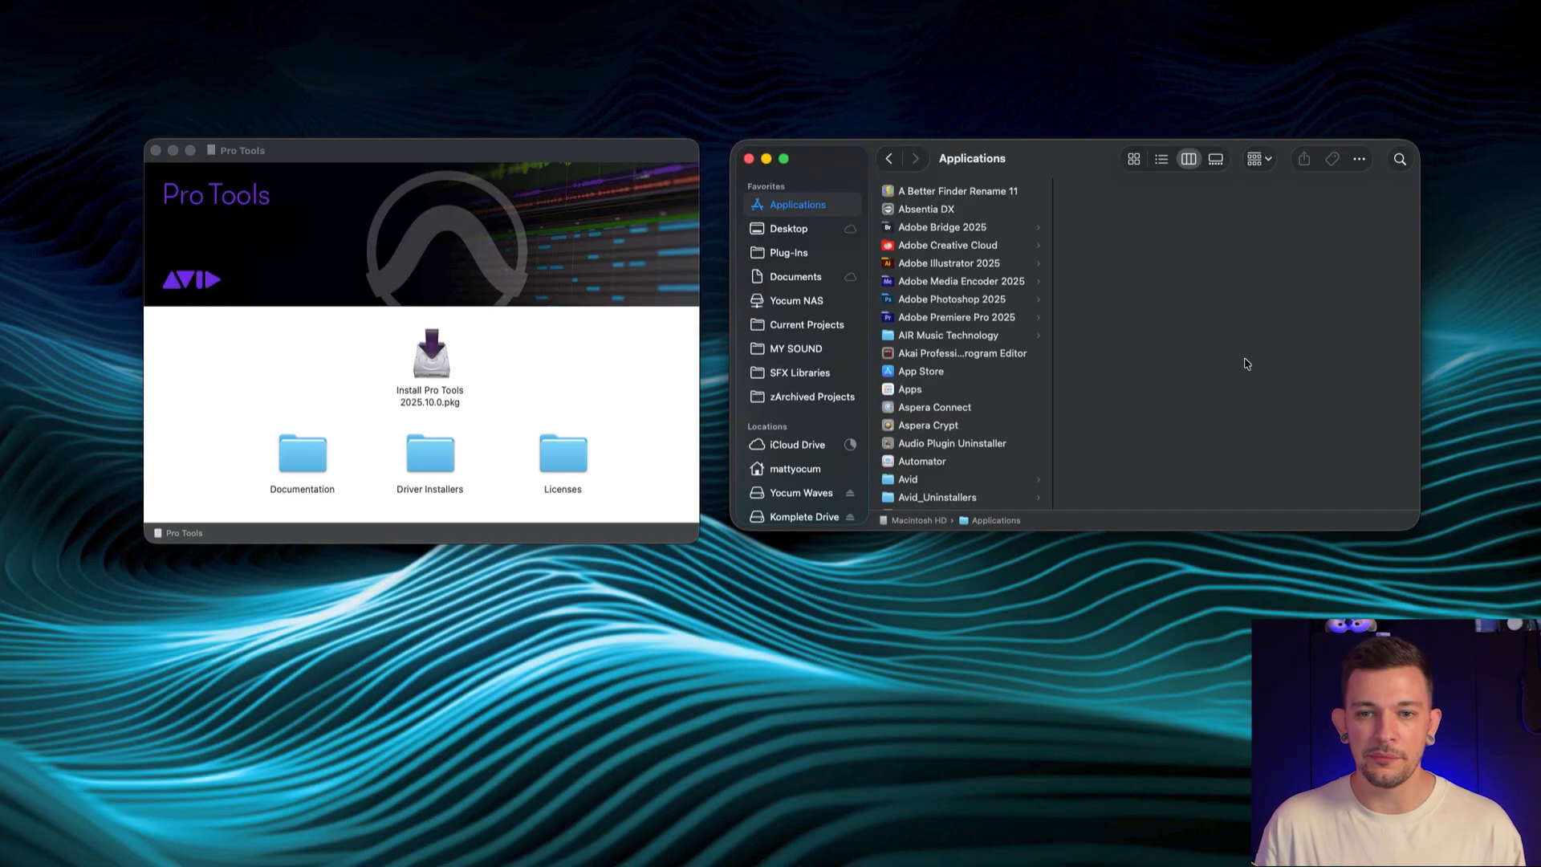
mouse_move(898, 301)
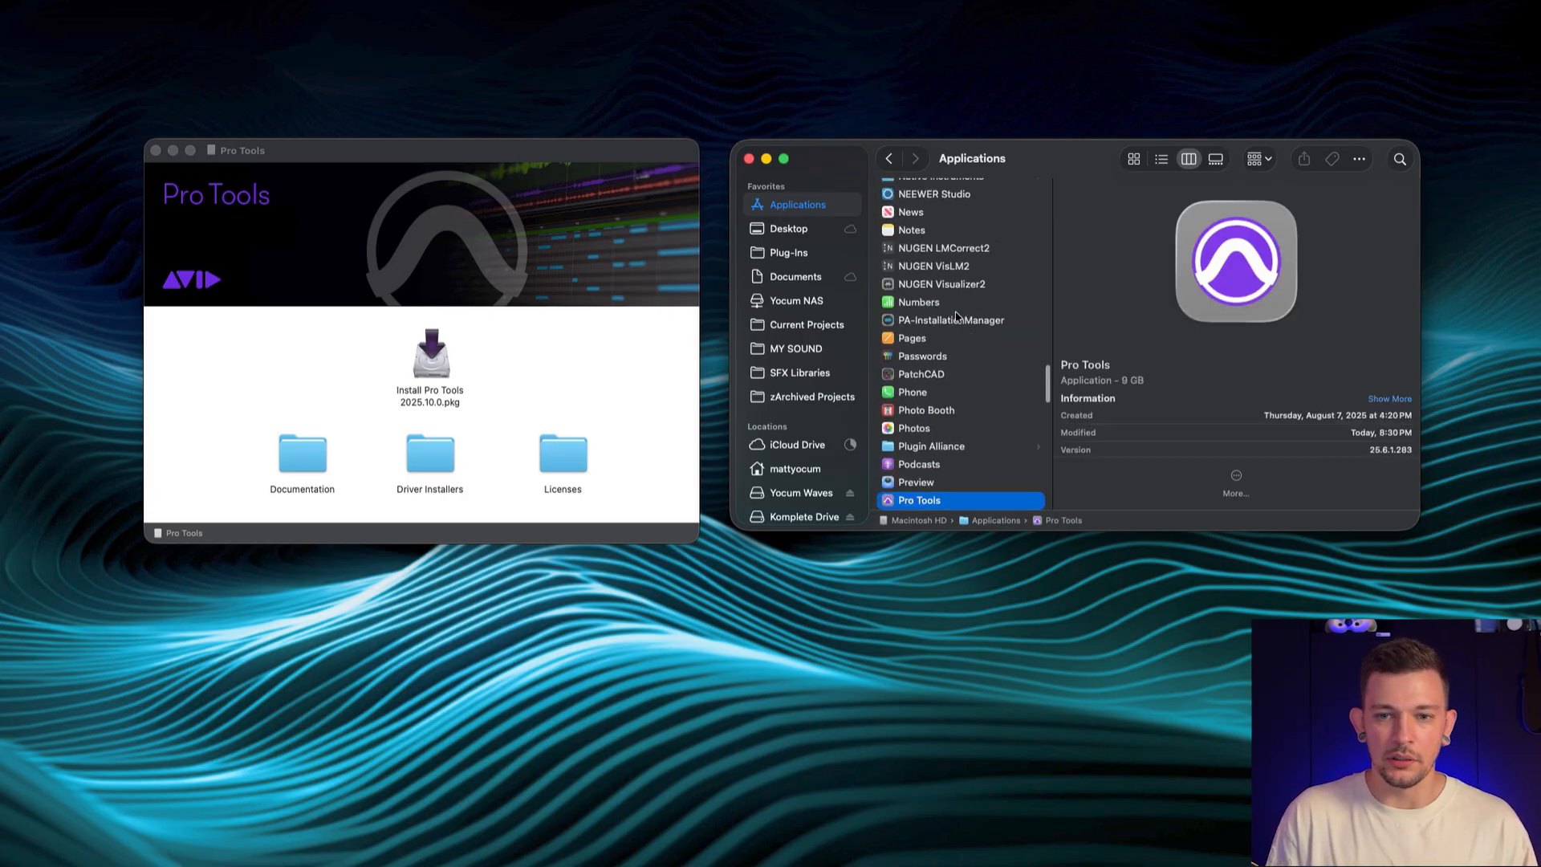
Scroll Applications to the Pro Tools app to show its version 25.6.1.283
scroll("down", 3)
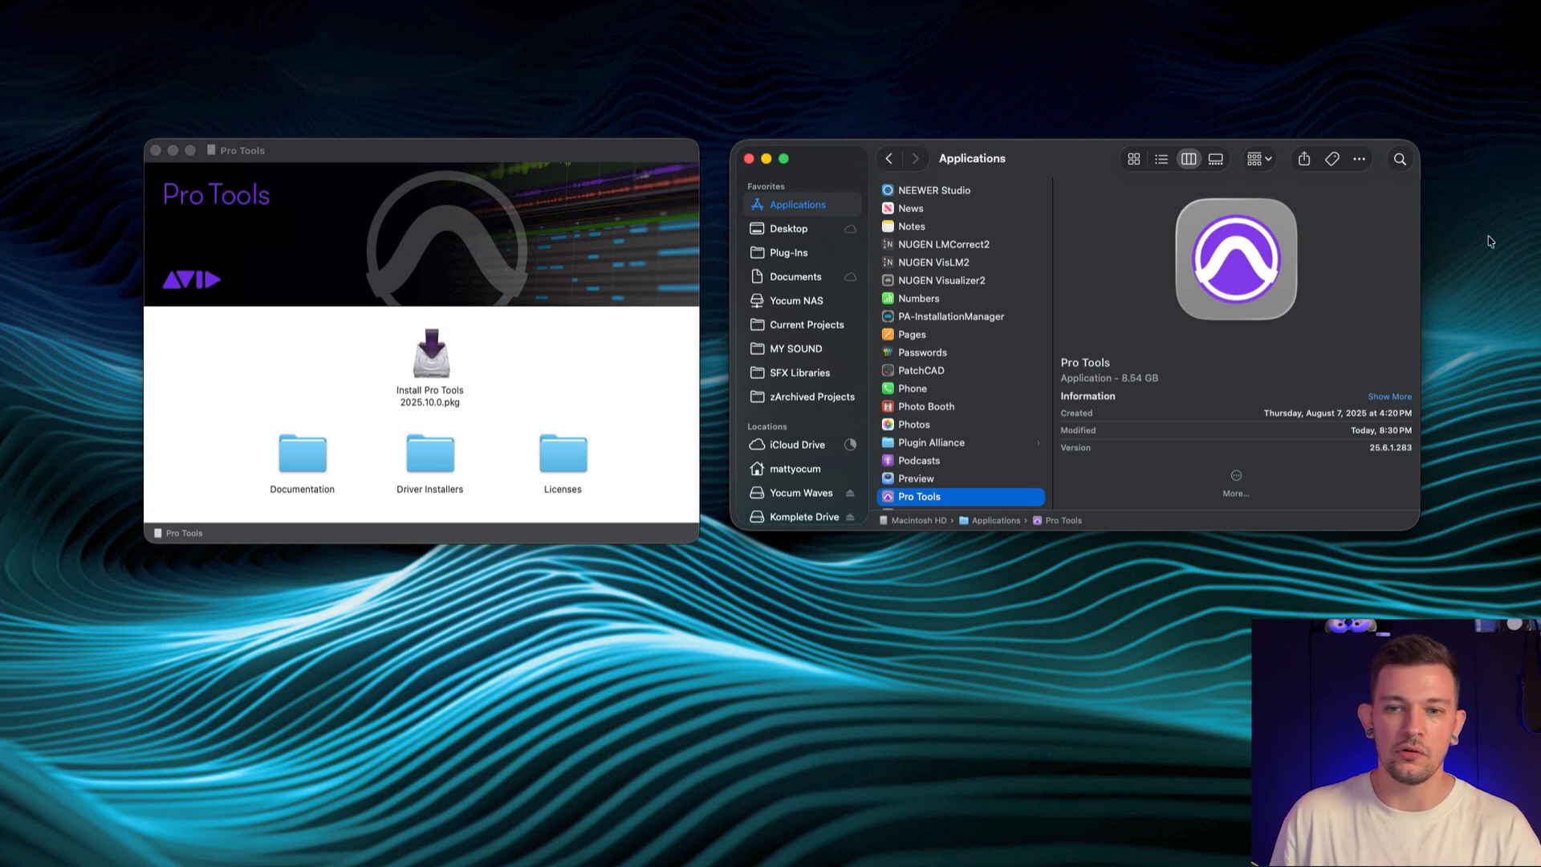
mouse_move(1414, 234)
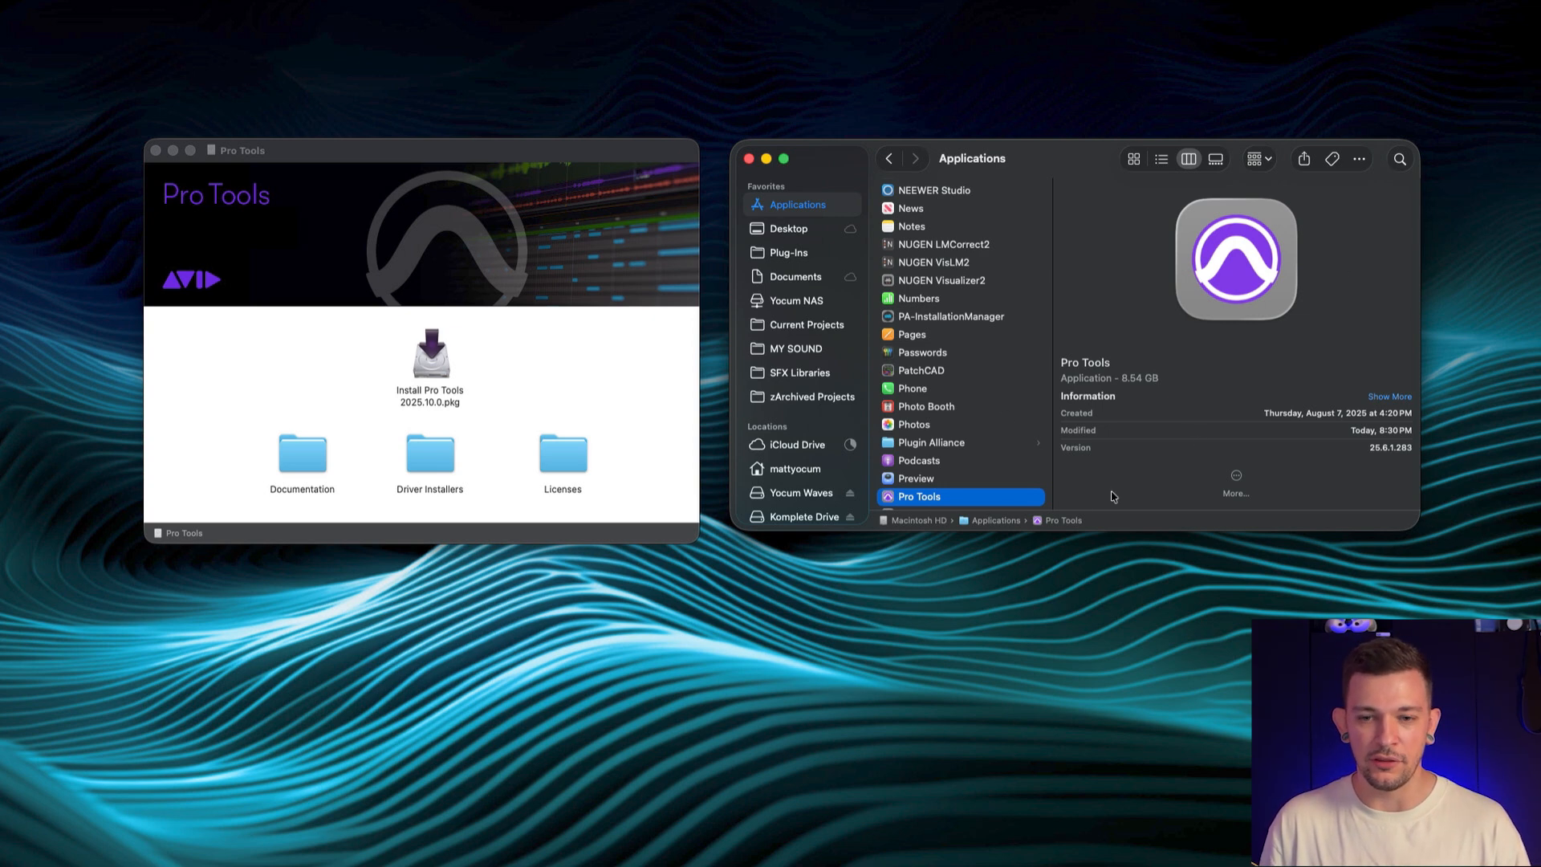
mouse_move(998, 498)
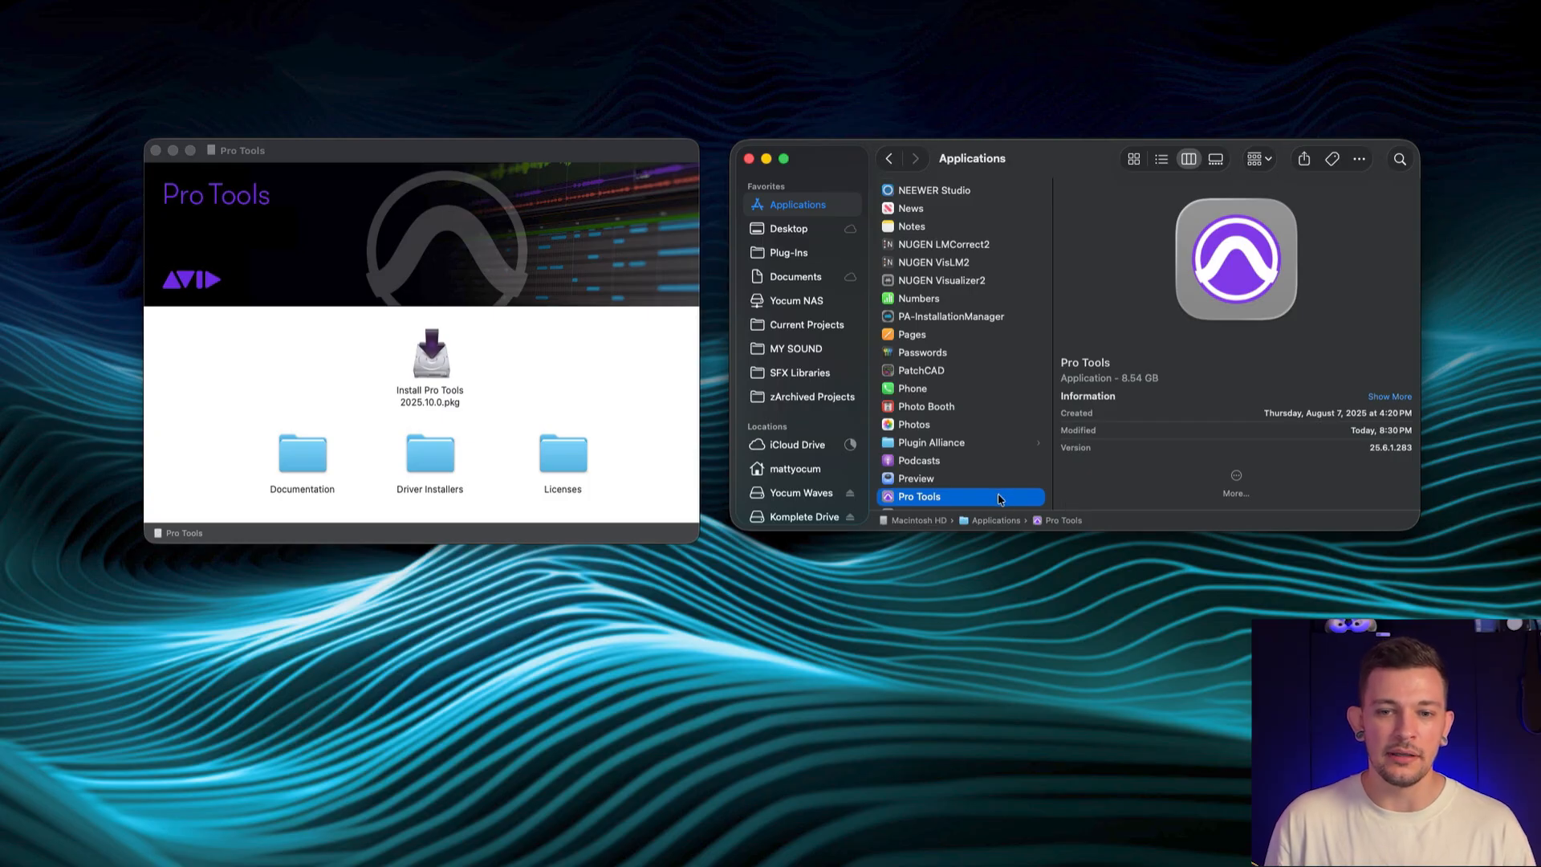
mouse_move(1268, 492)
type(" 25")
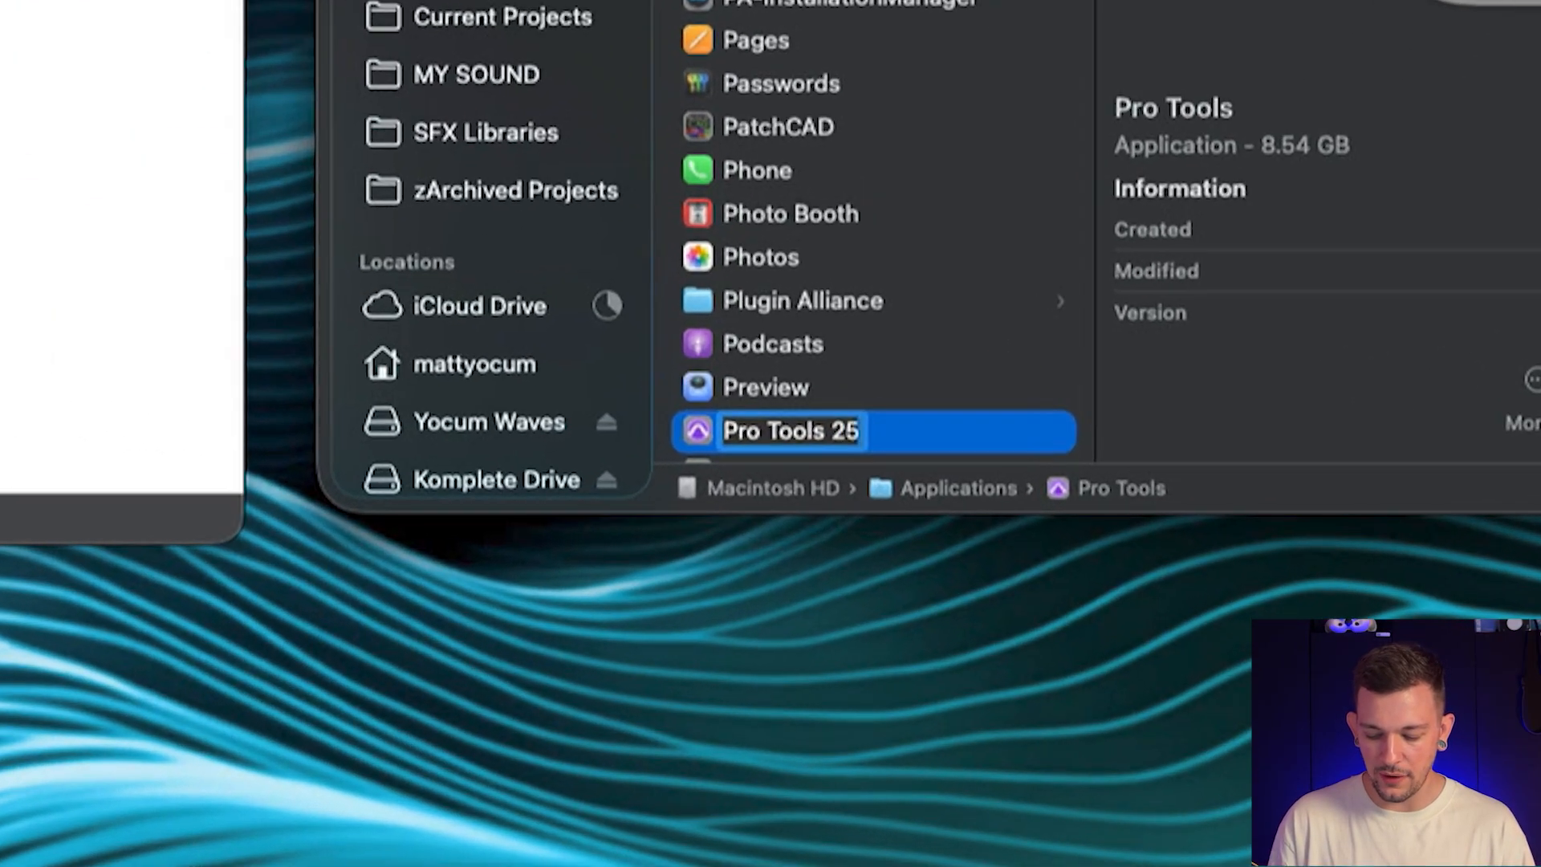
Append .6.1 to the app name, approve the rename warning and authorize with the password
type(".6.1")
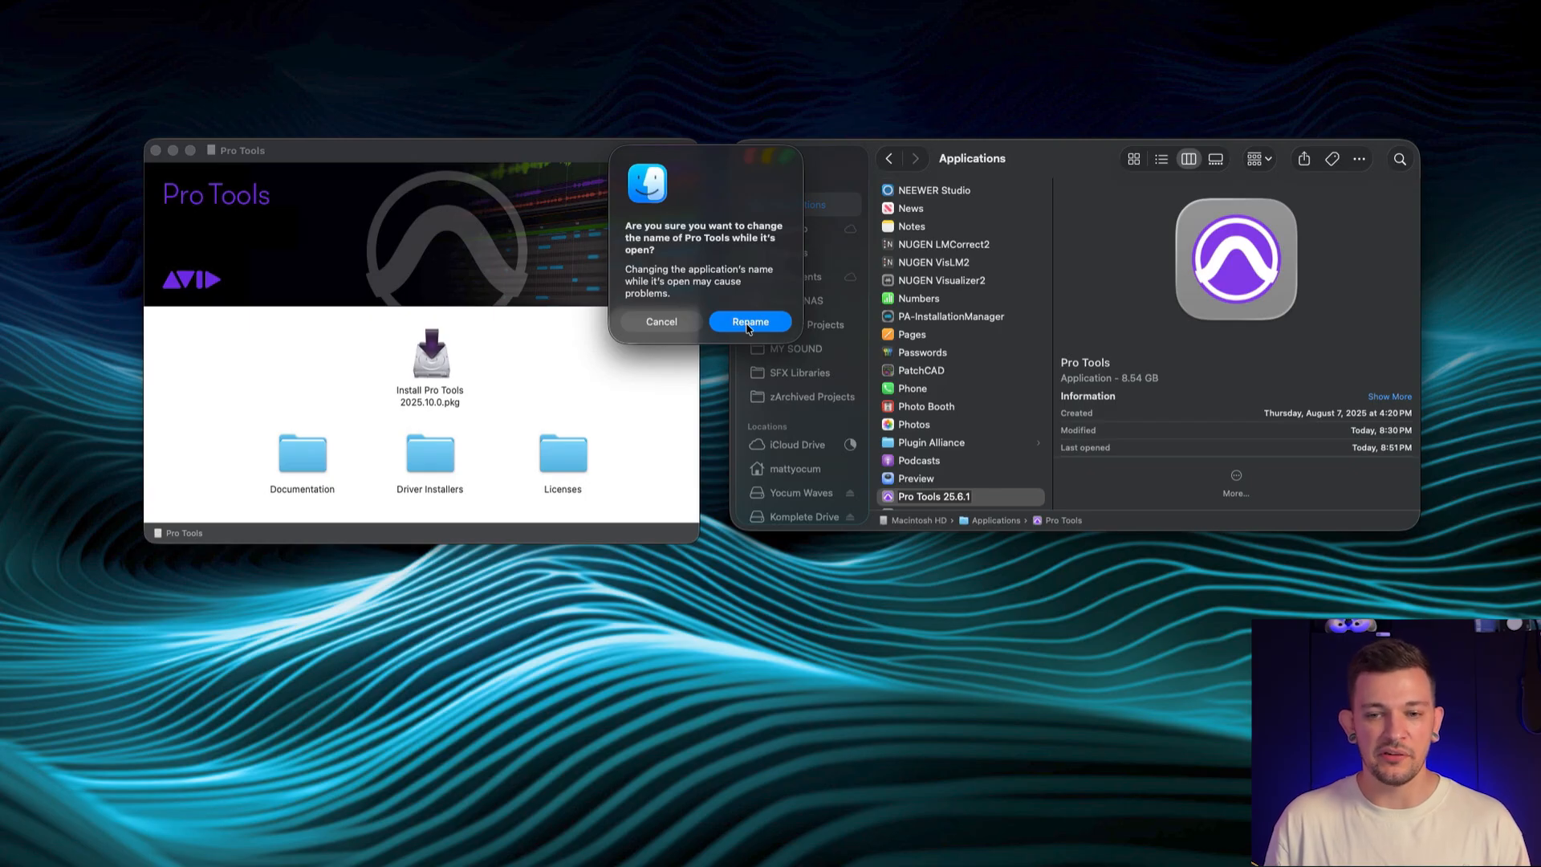
left_click(750, 321)
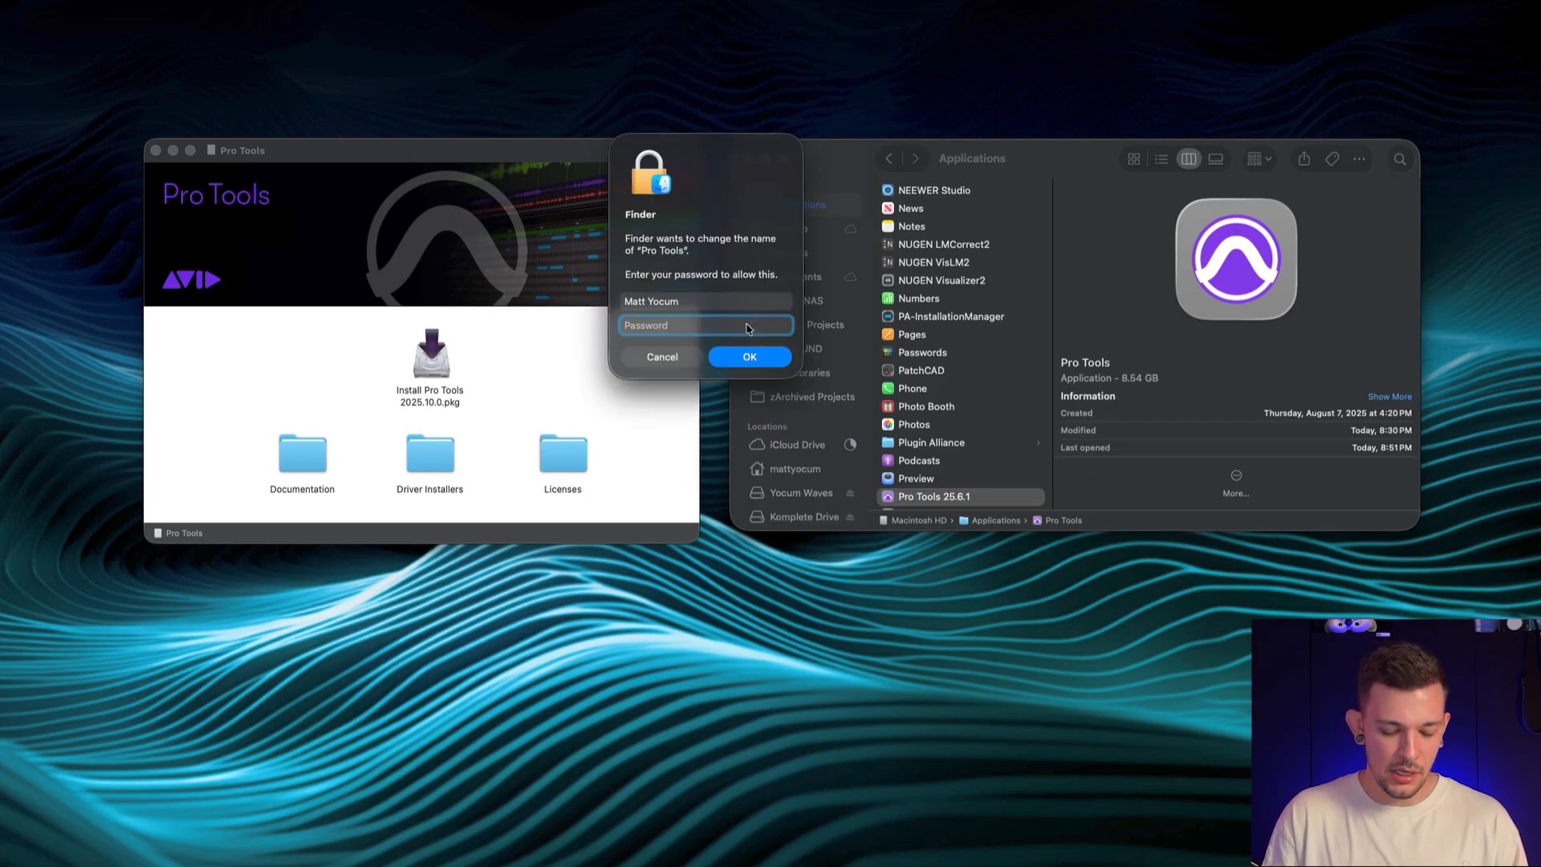
left_click(749, 356)
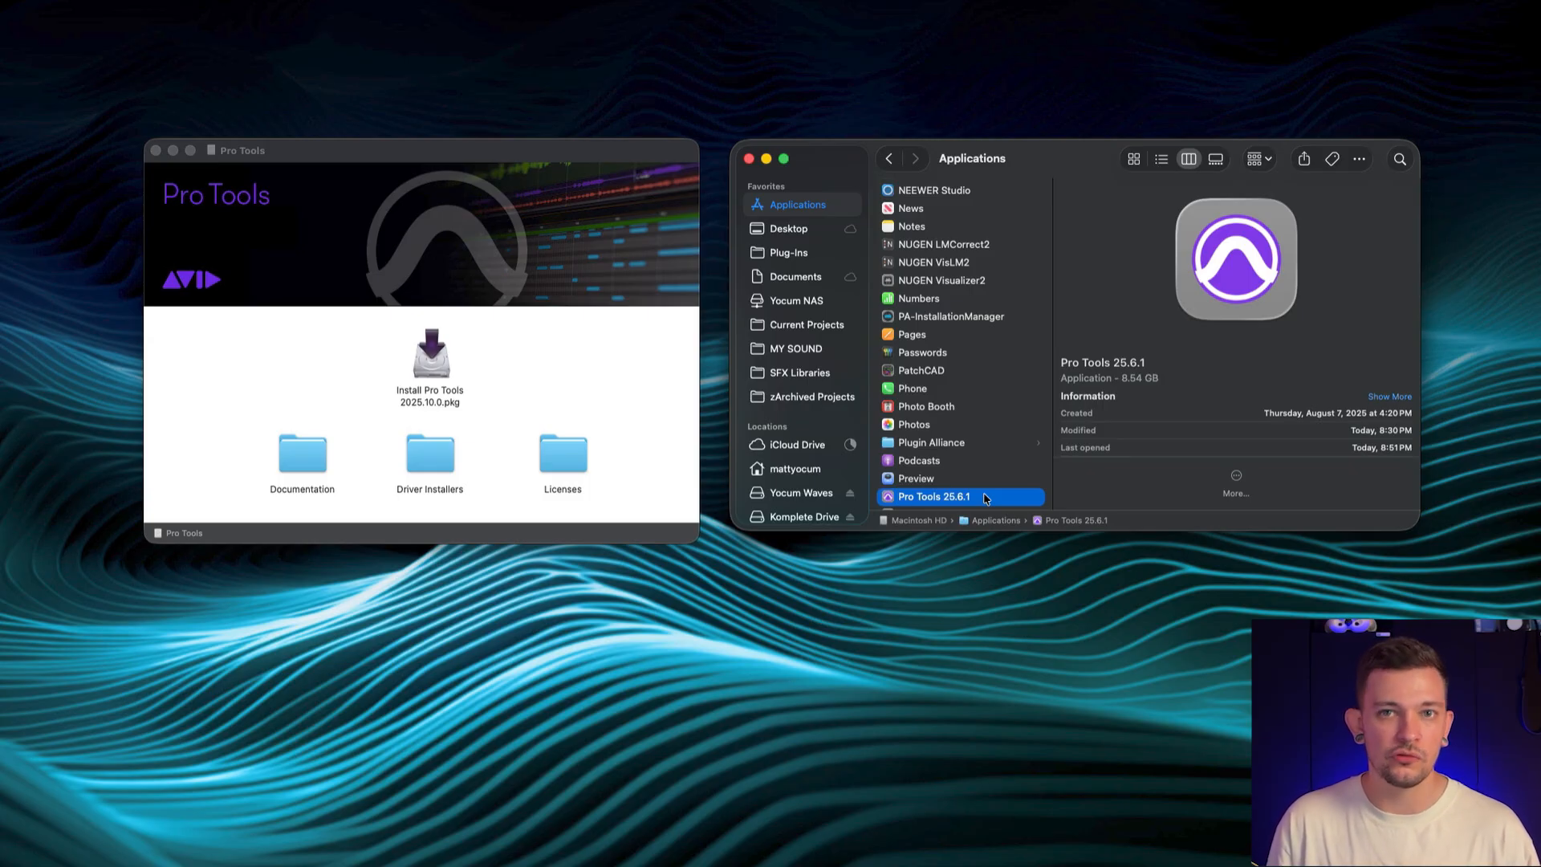
mouse_move(450, 342)
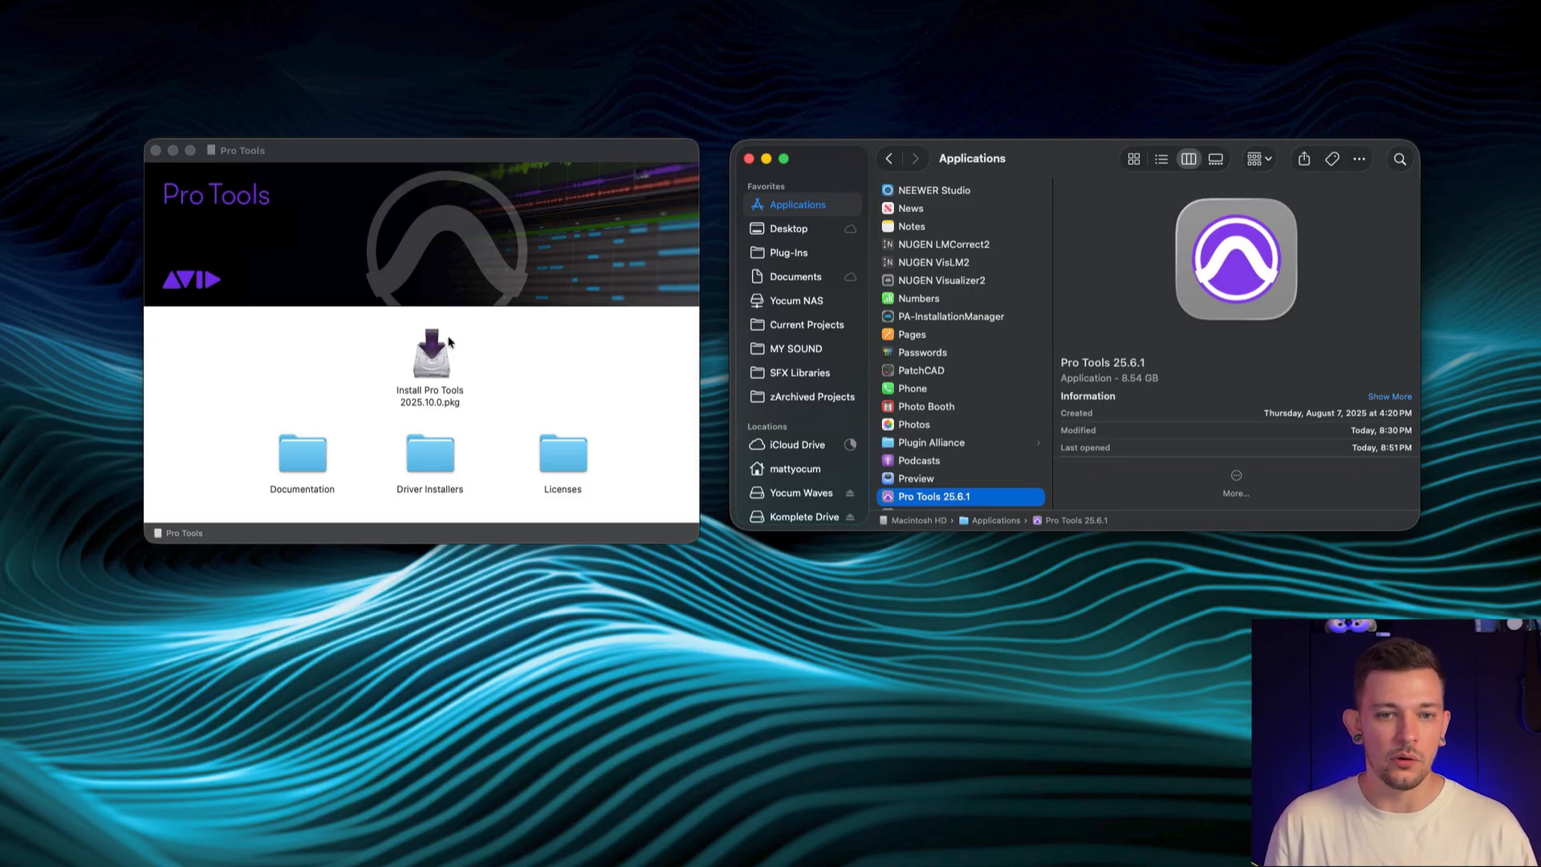
Launch Install Pro Tools 2025.10.0.pkg and allow it access to the Desktop folder
left_click(429, 358)
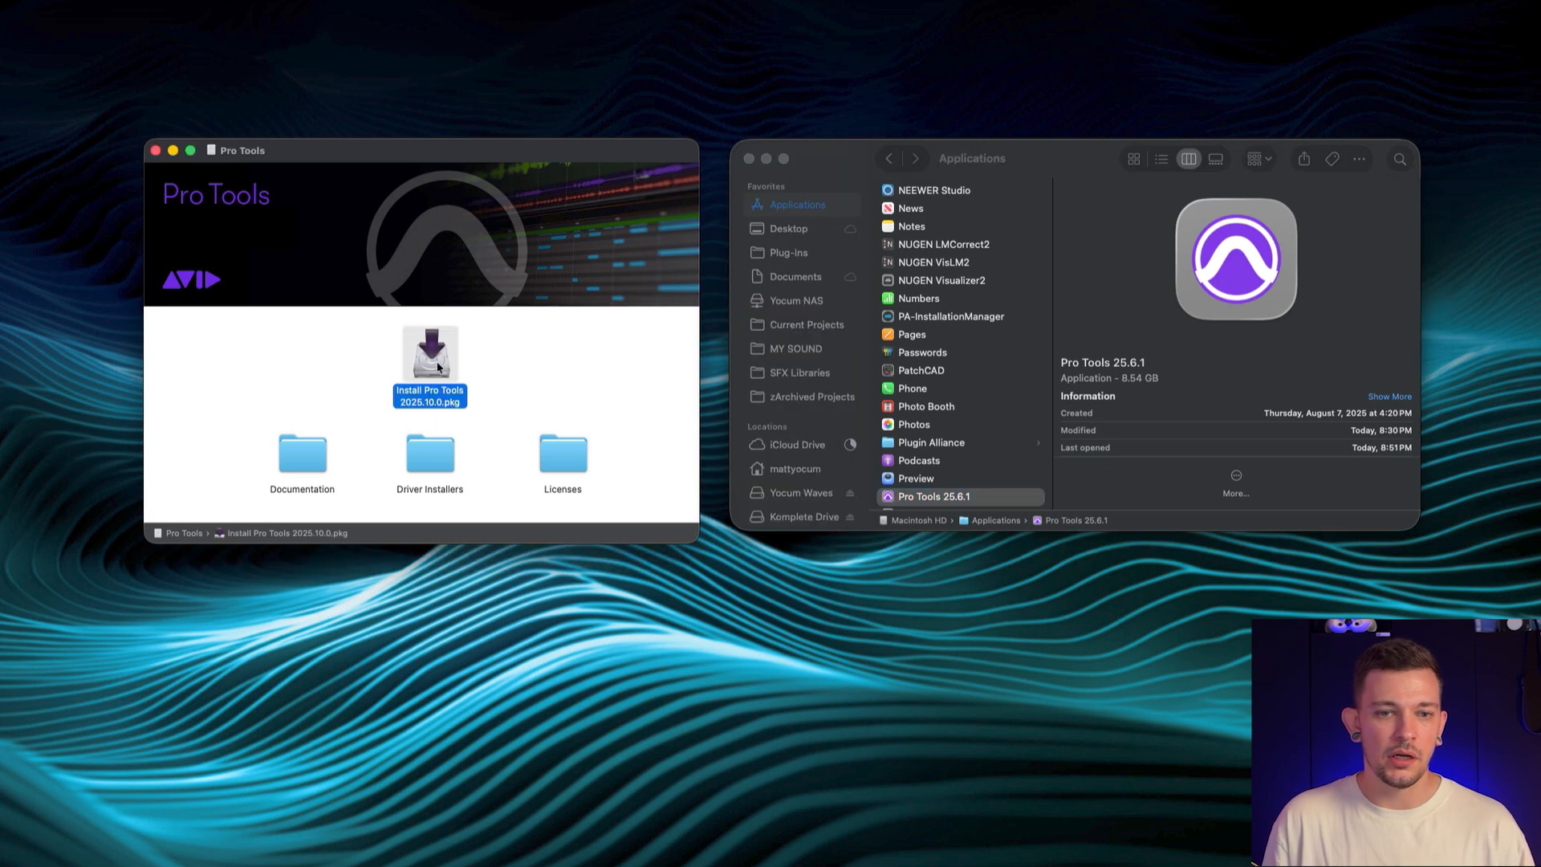
double_click(430, 353)
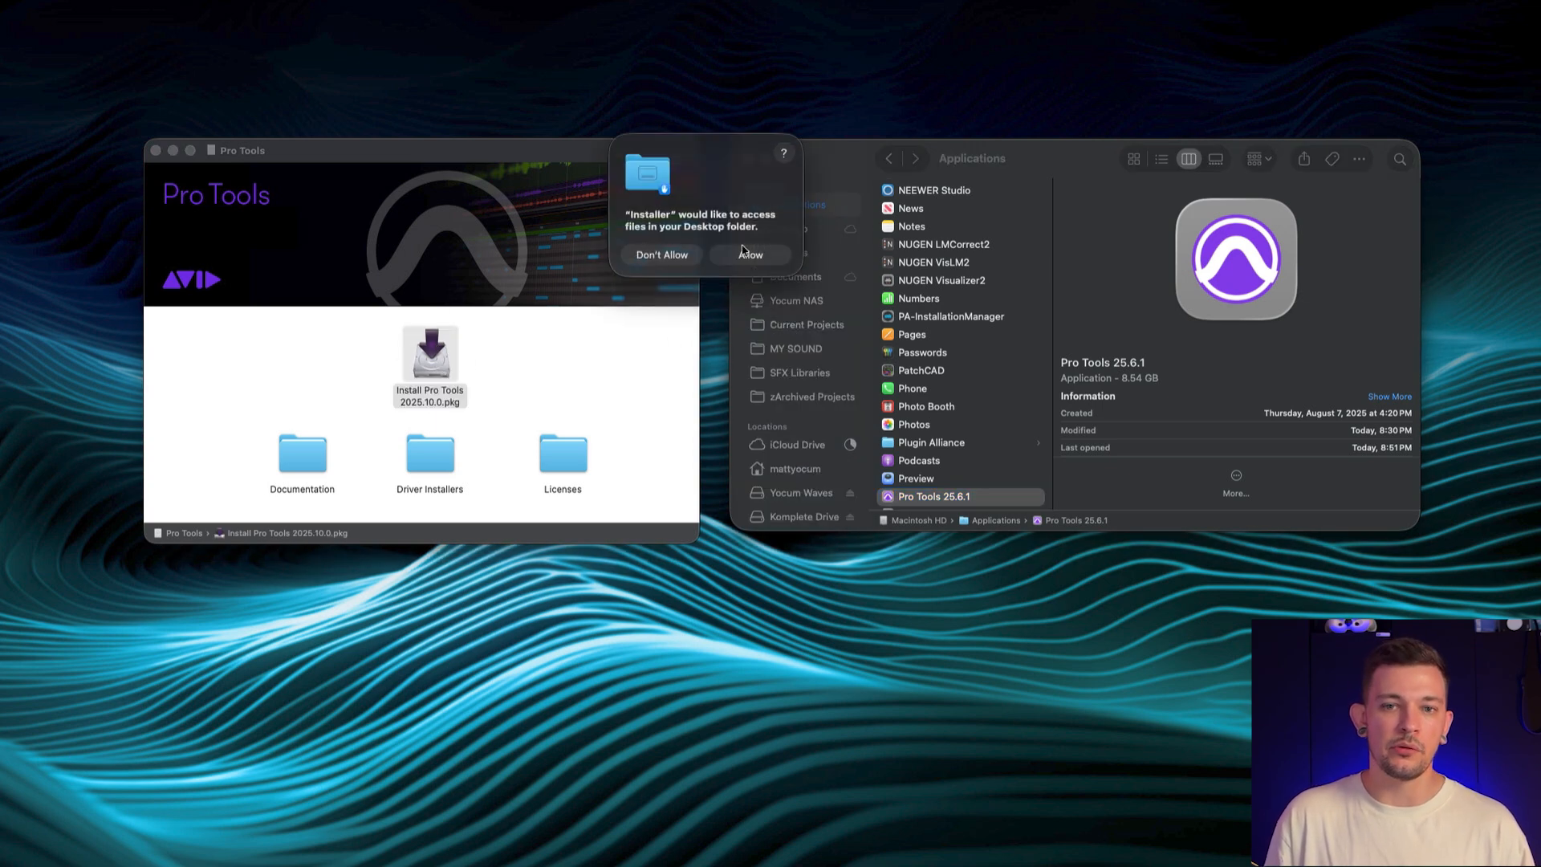
left_click(750, 255)
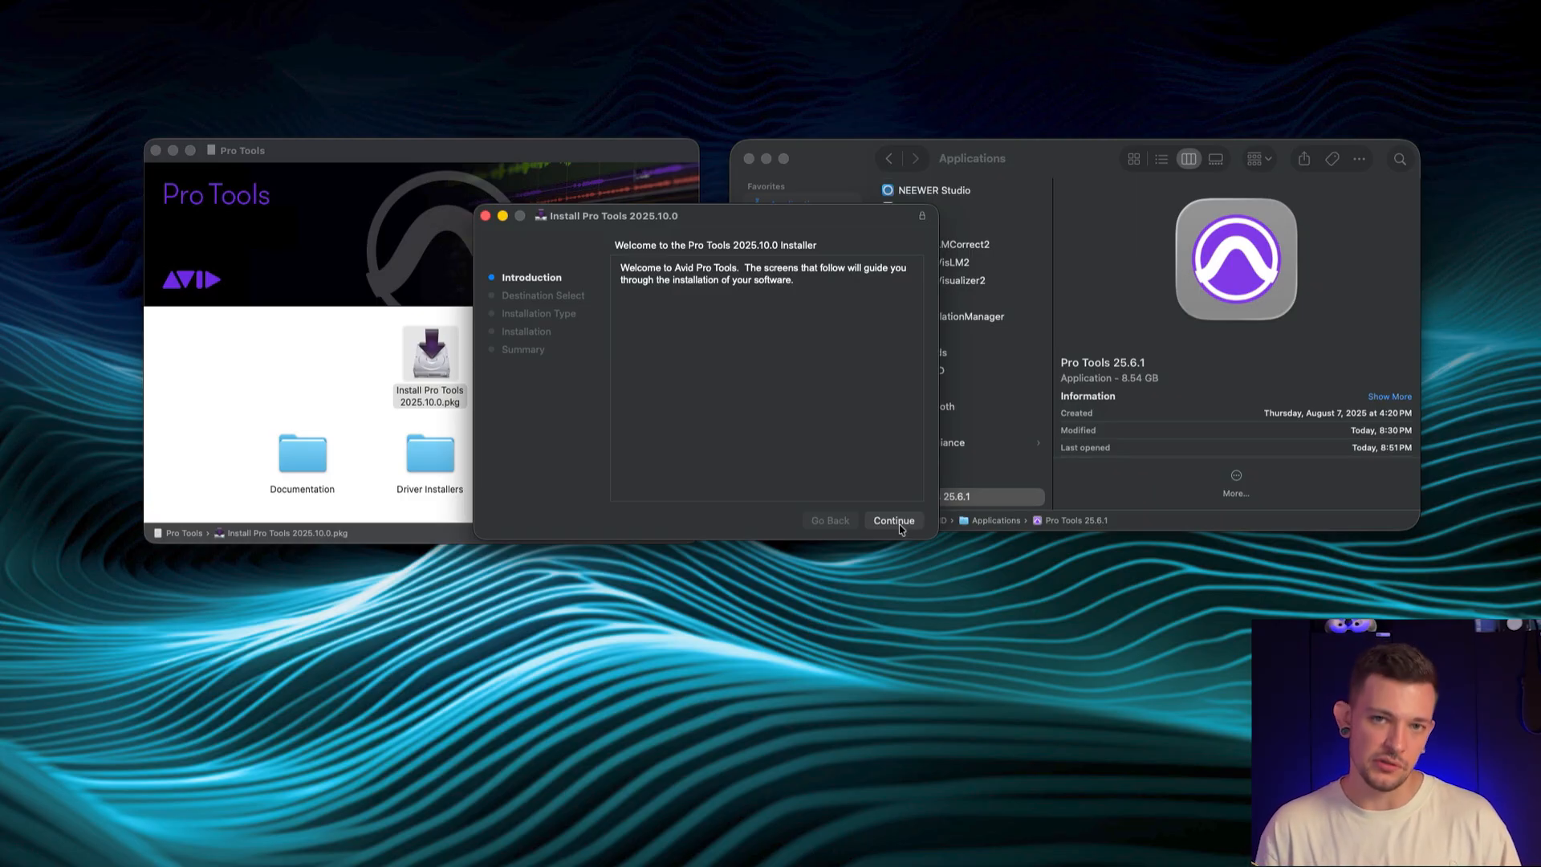
Run the standard installation on Macintosh HD and close the installer after success
left_click(893, 520)
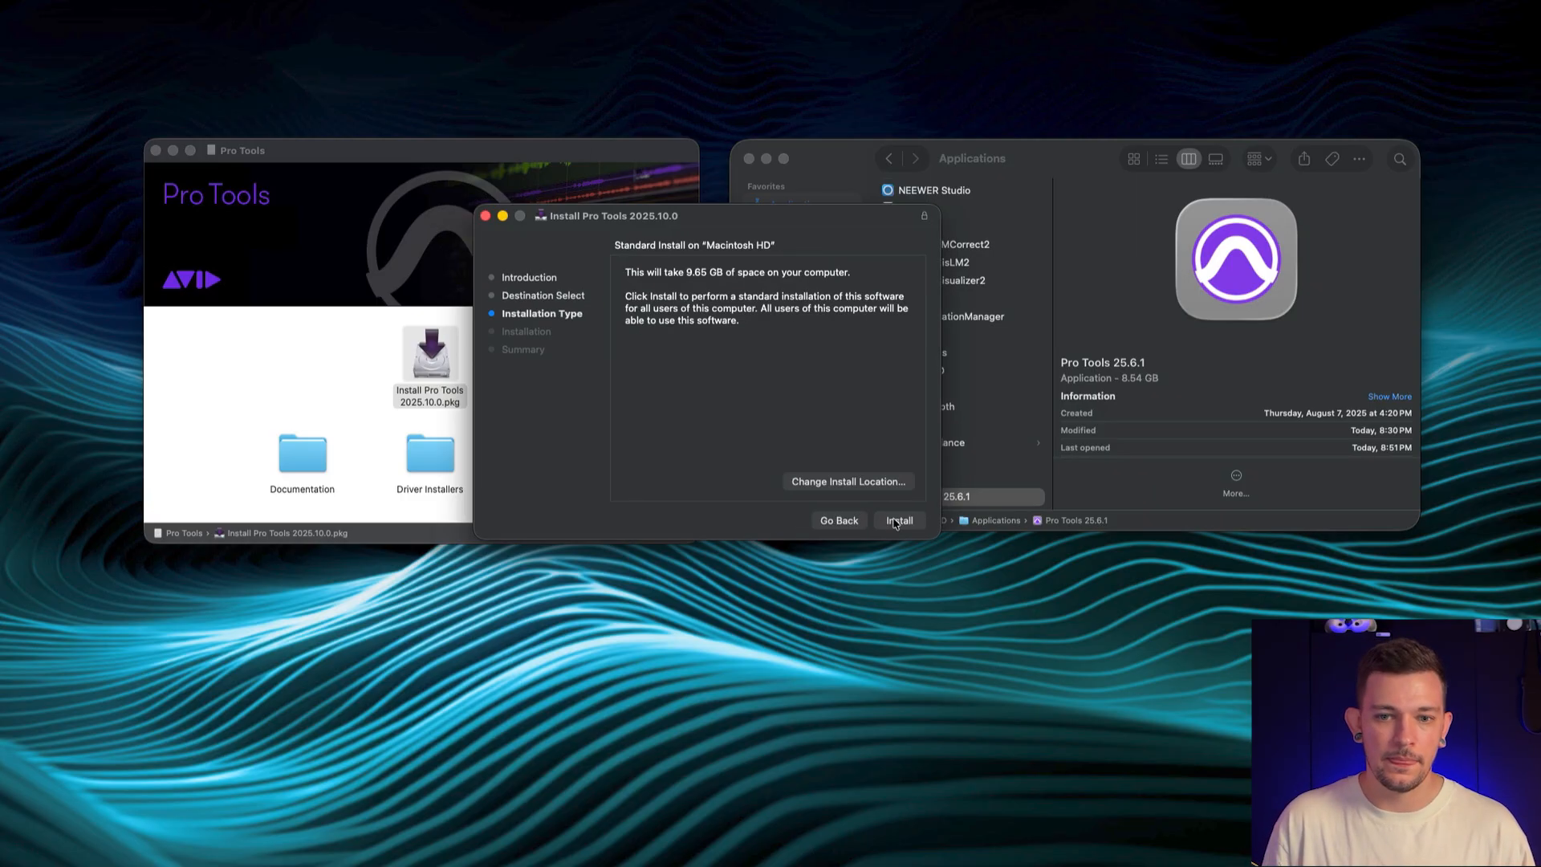
left_click(898, 520)
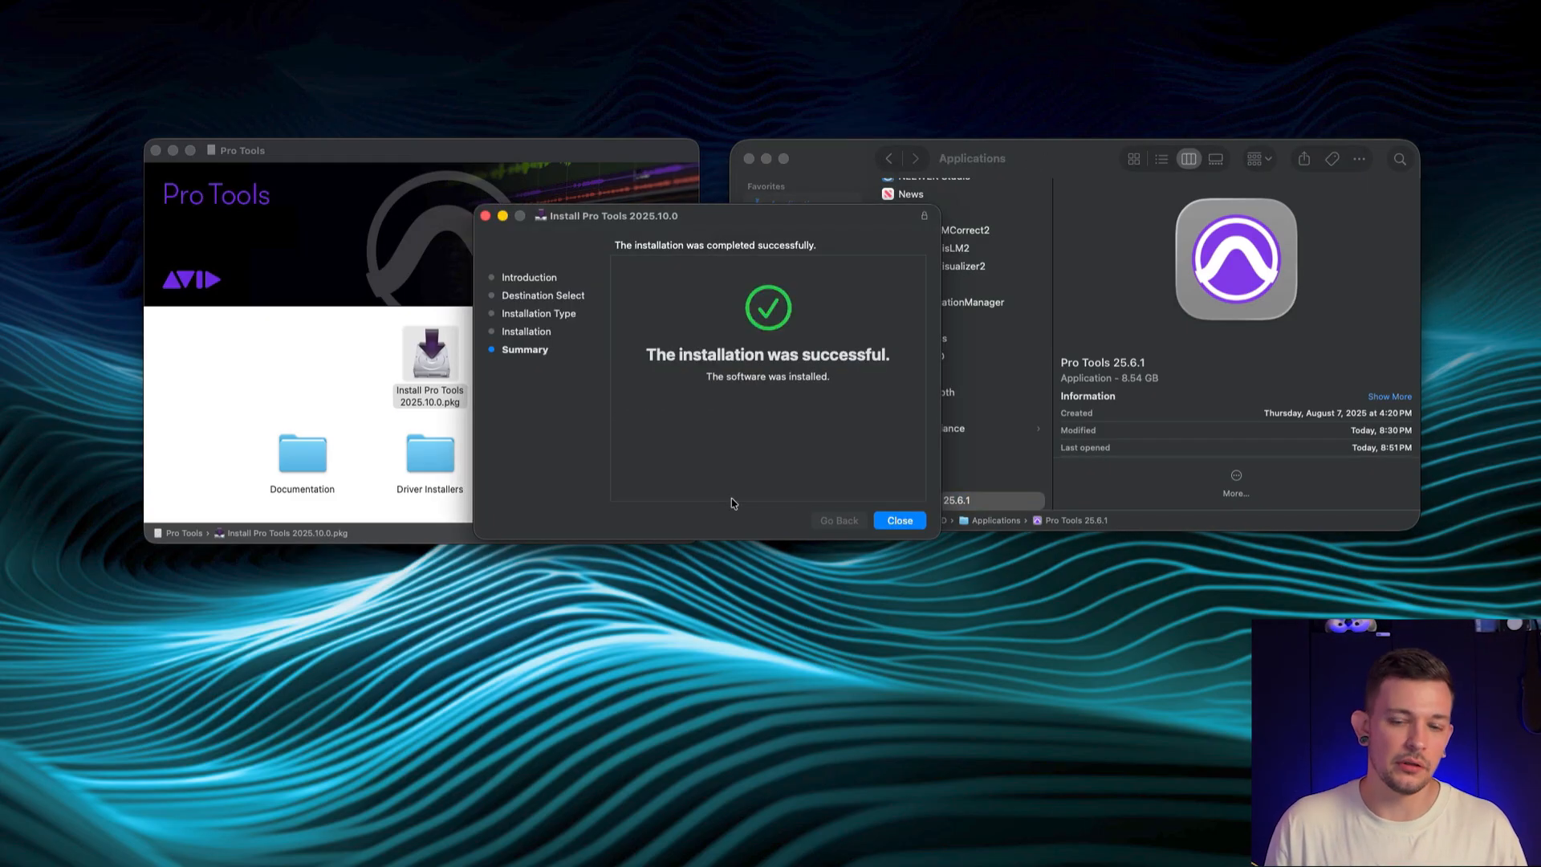
left_click(899, 520)
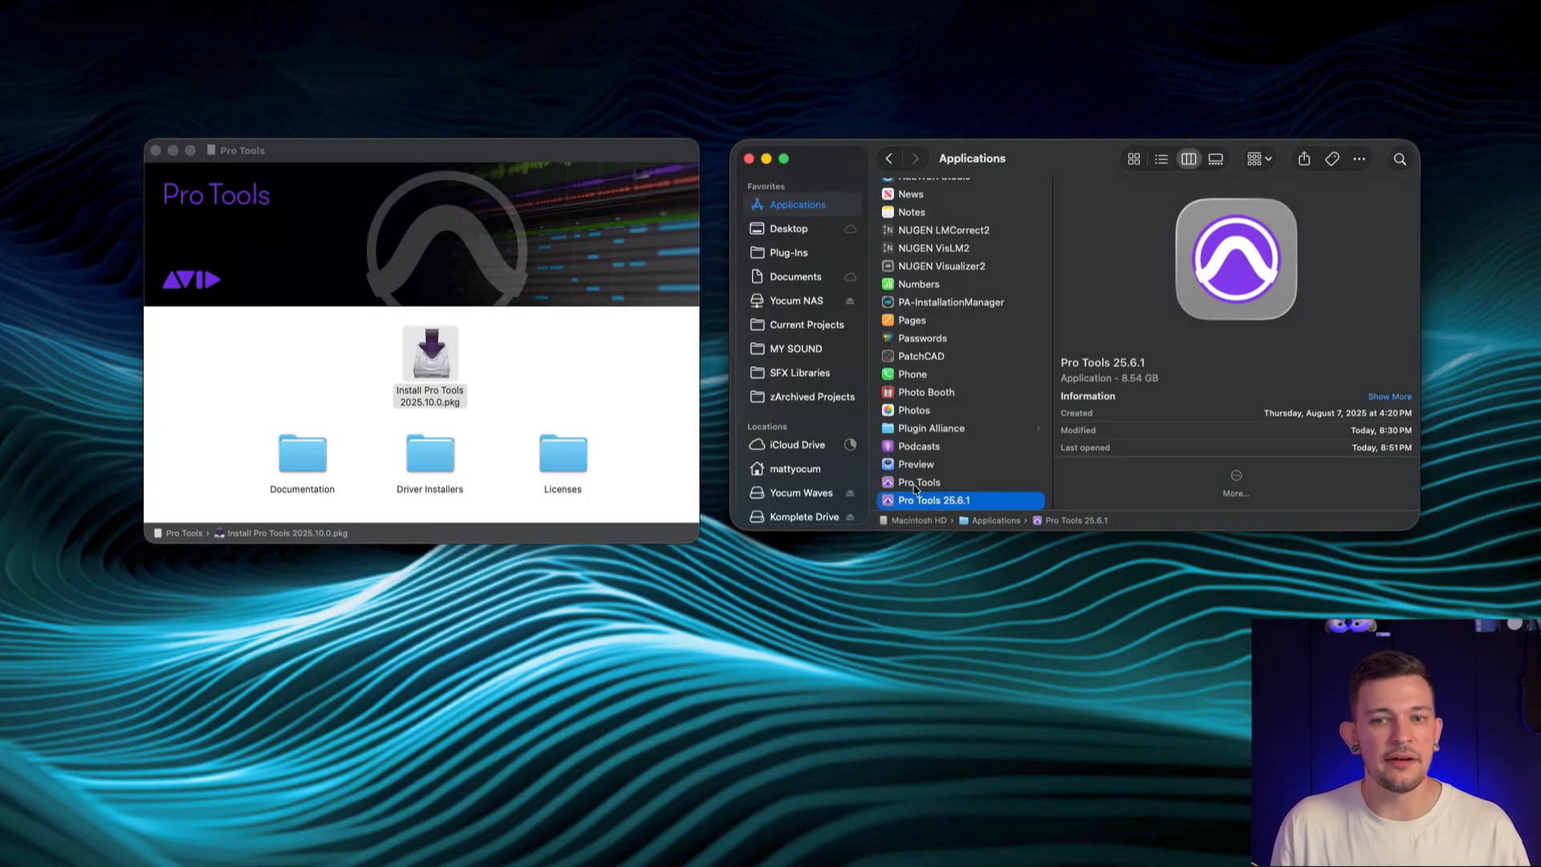
Rename the new Pro Tools app to Pro Tools 25.10 and select it beside Pro Tools 25.6.1
left_click(919, 482)
type(" 25.10")
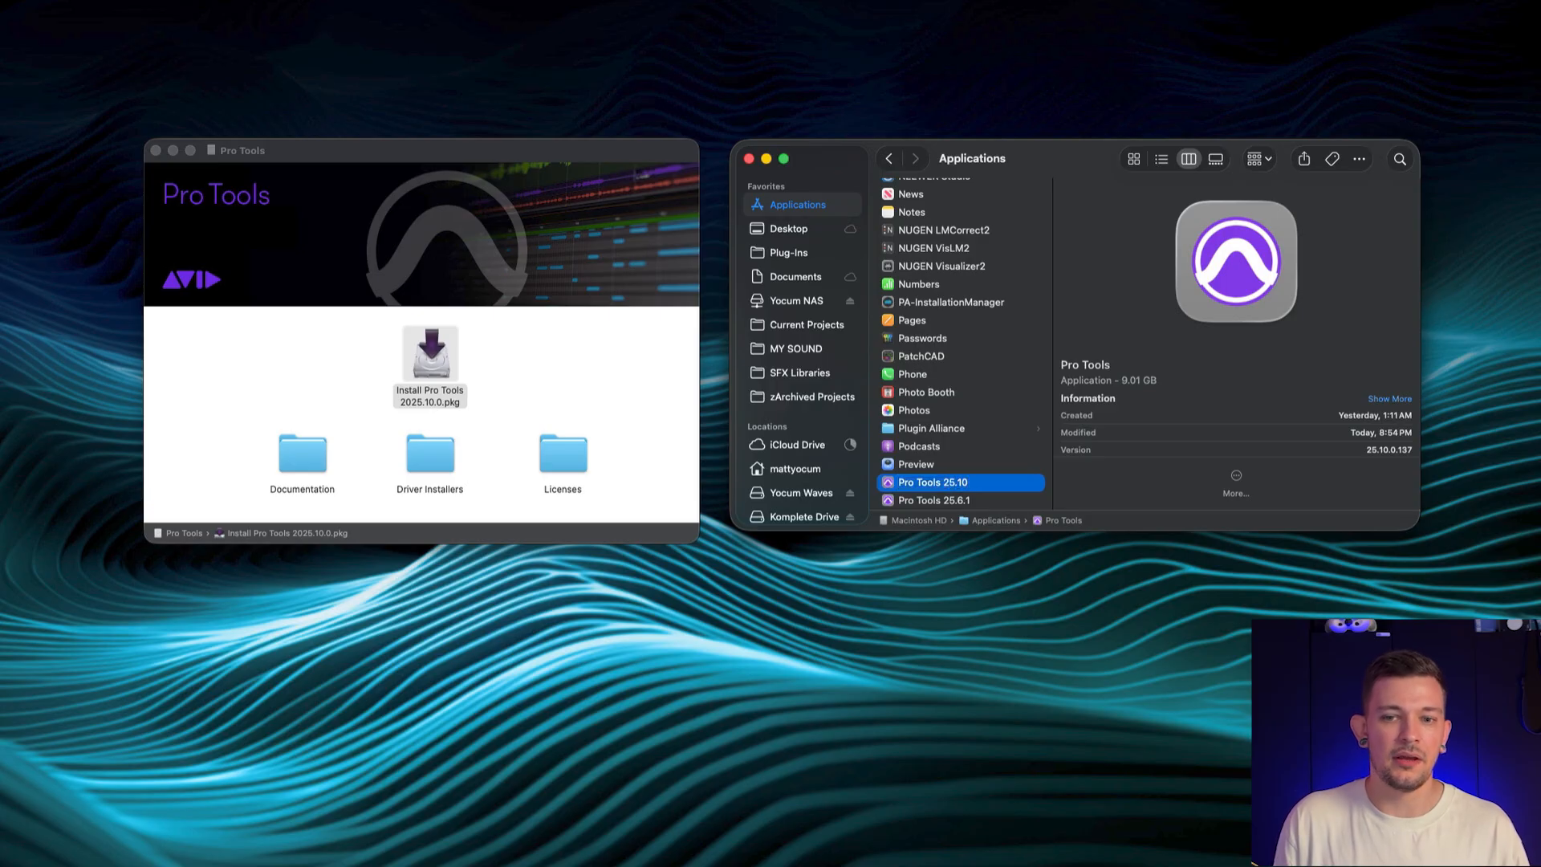
left_click(955, 500)
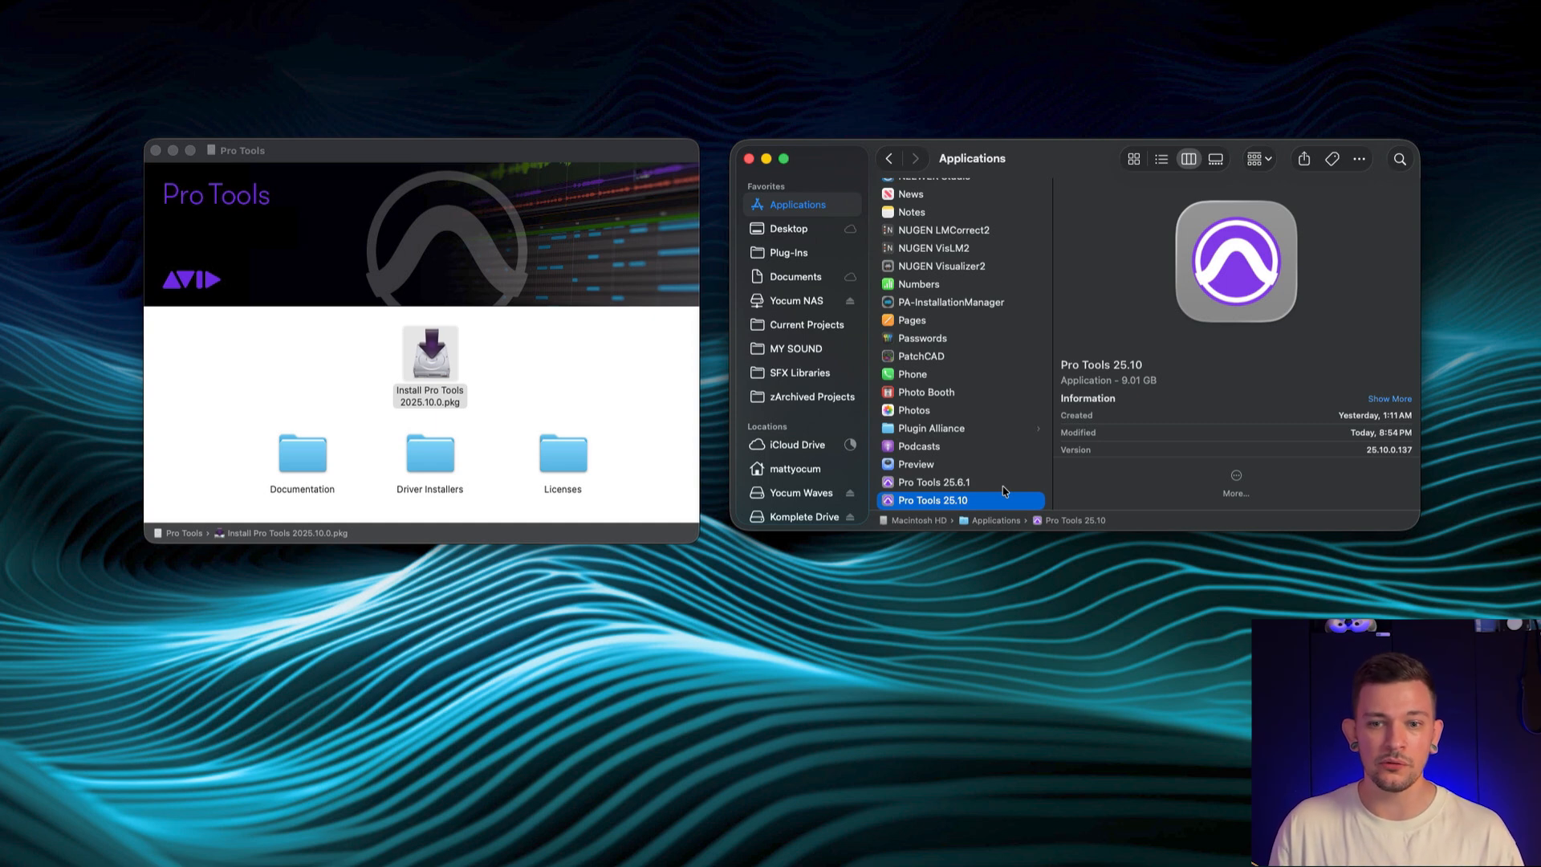
left_click(961, 482)
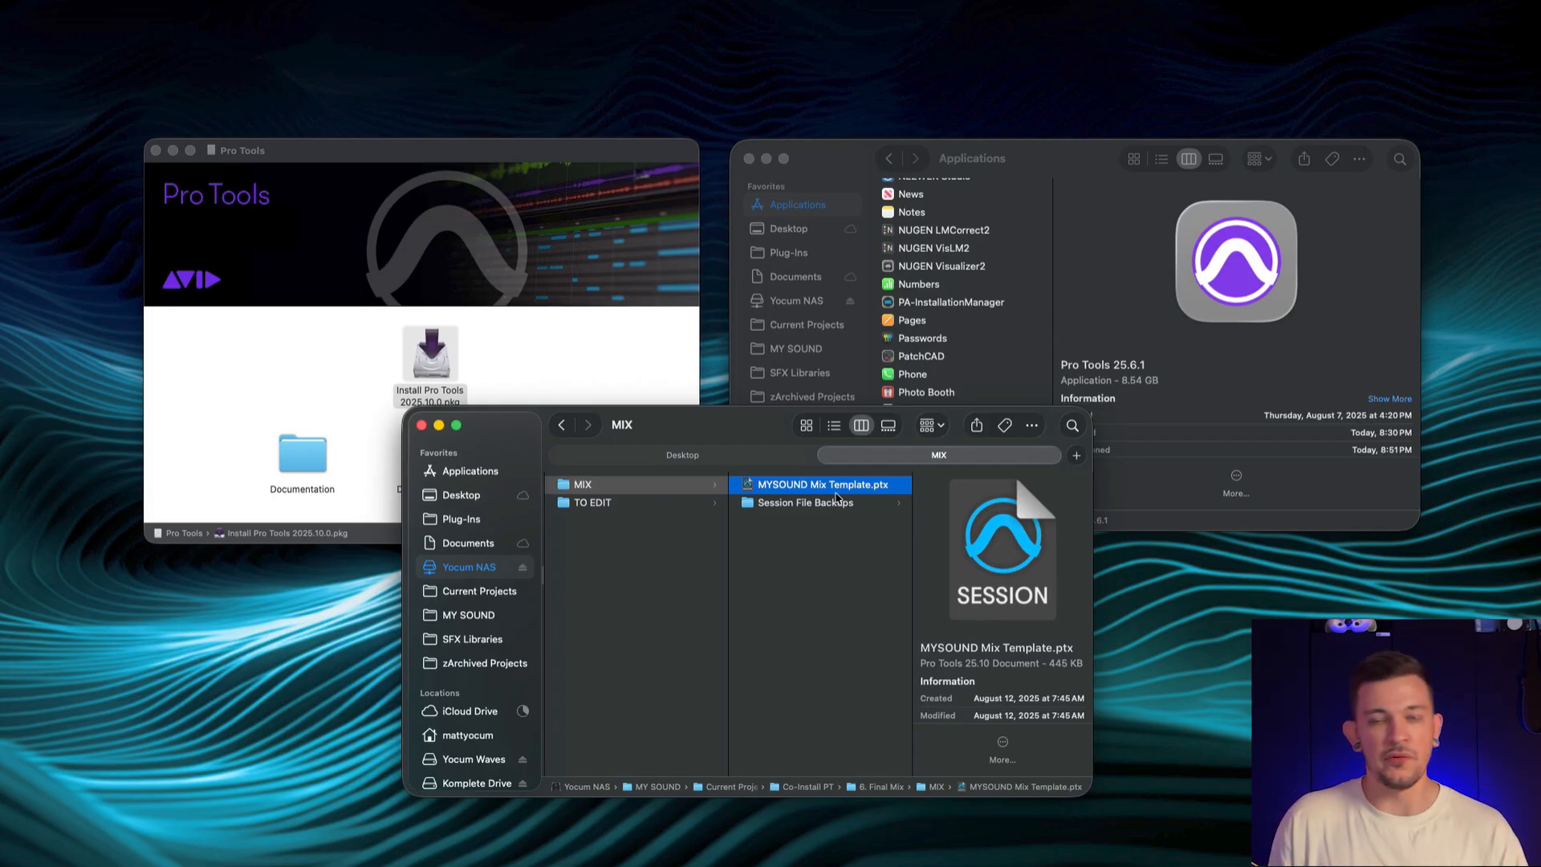
Check Open With on MYSOUND Mix Template.ptx, showing Pro Tools 25.10 default and 25.6.1 alternative
right_click(819, 484)
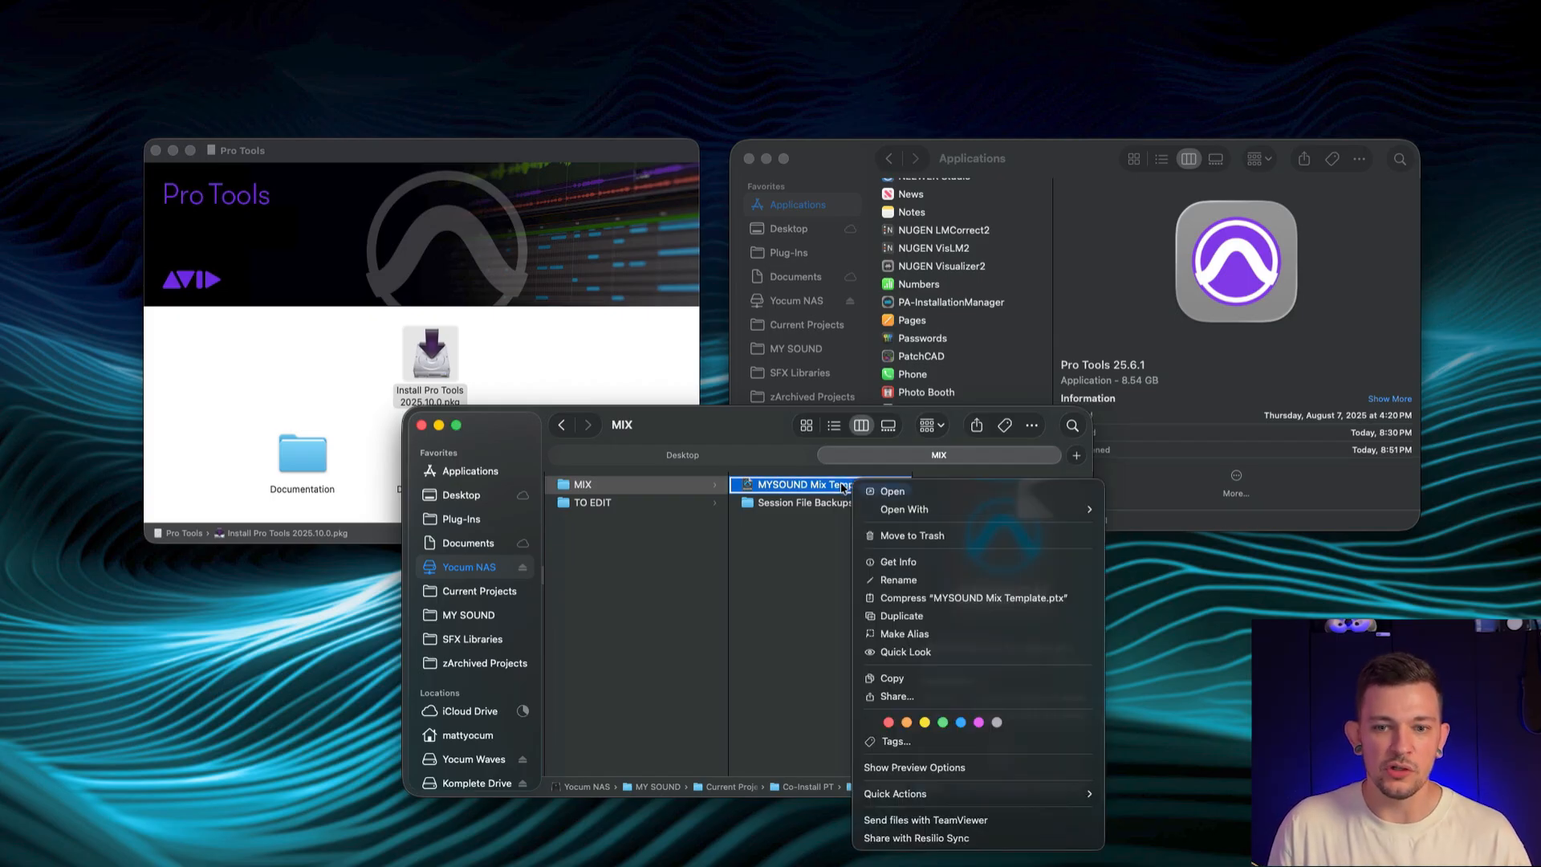
mouse_move(914, 521)
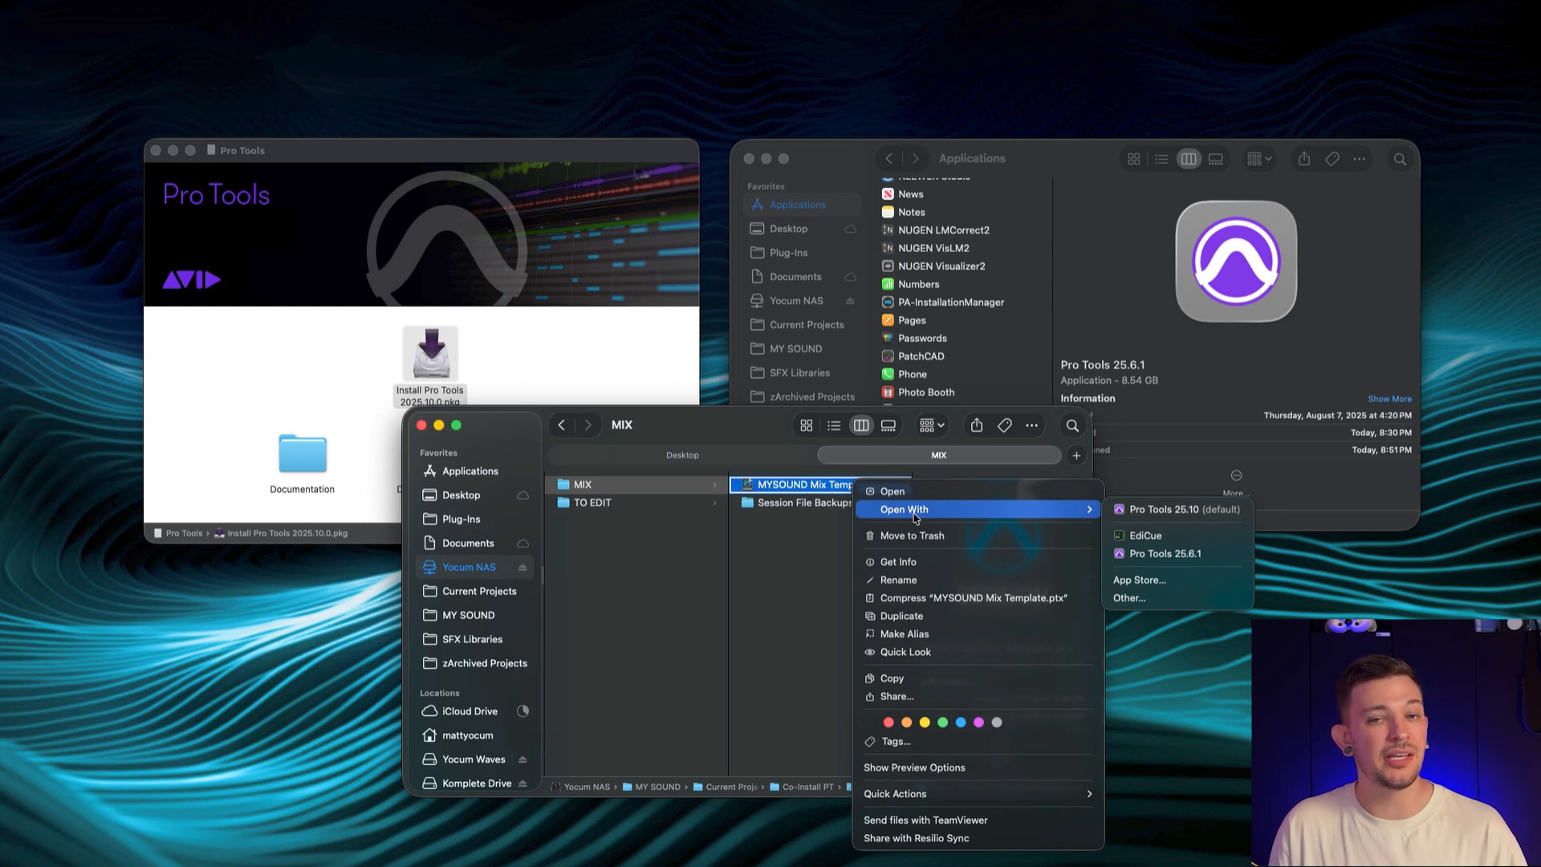
mouse_move(1171, 509)
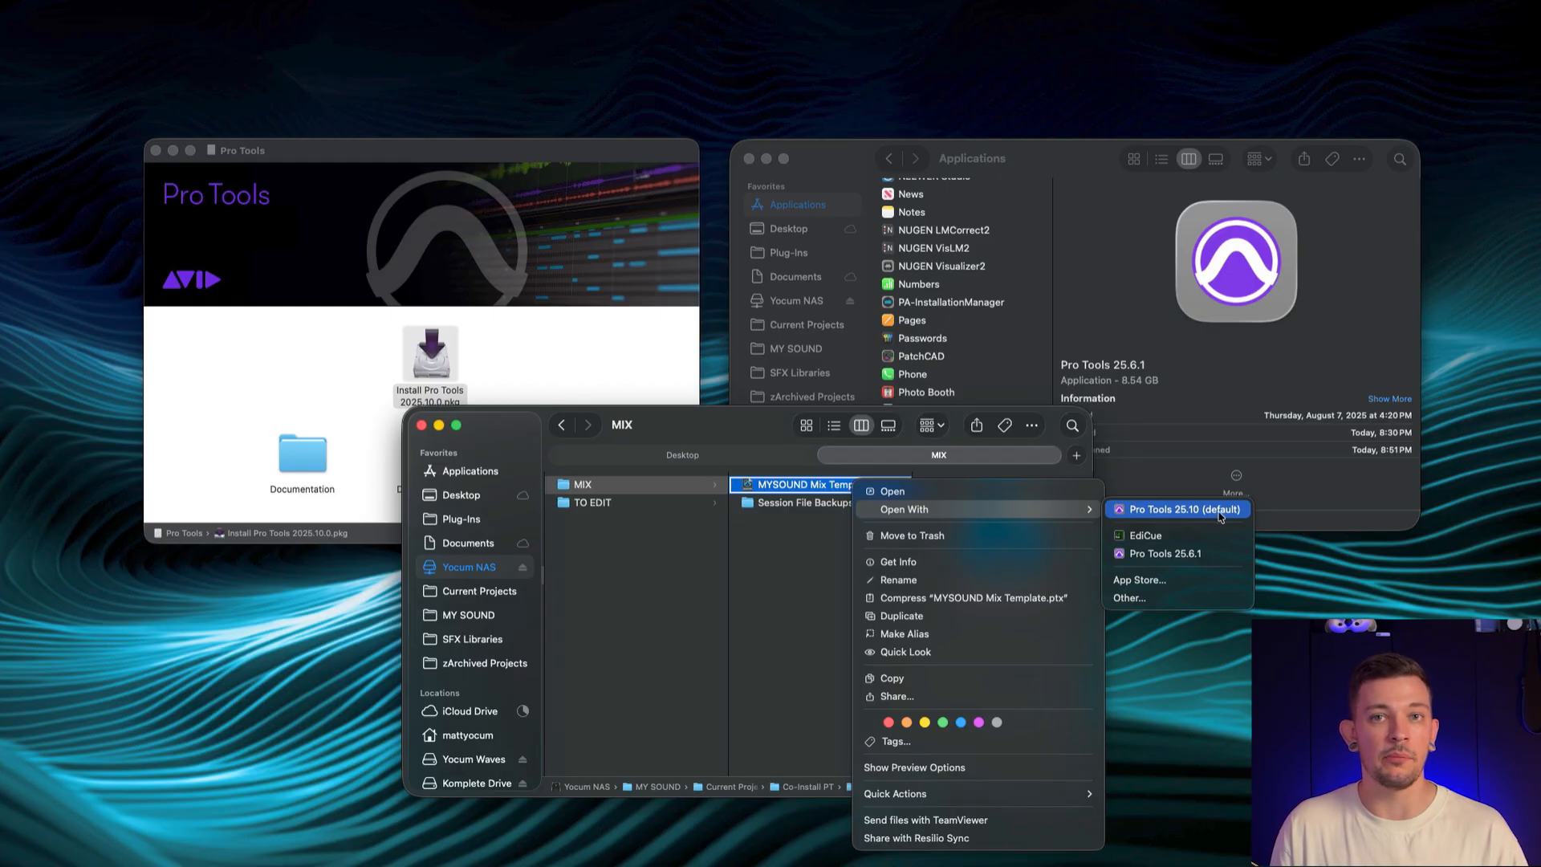
mouse_move(1199, 554)
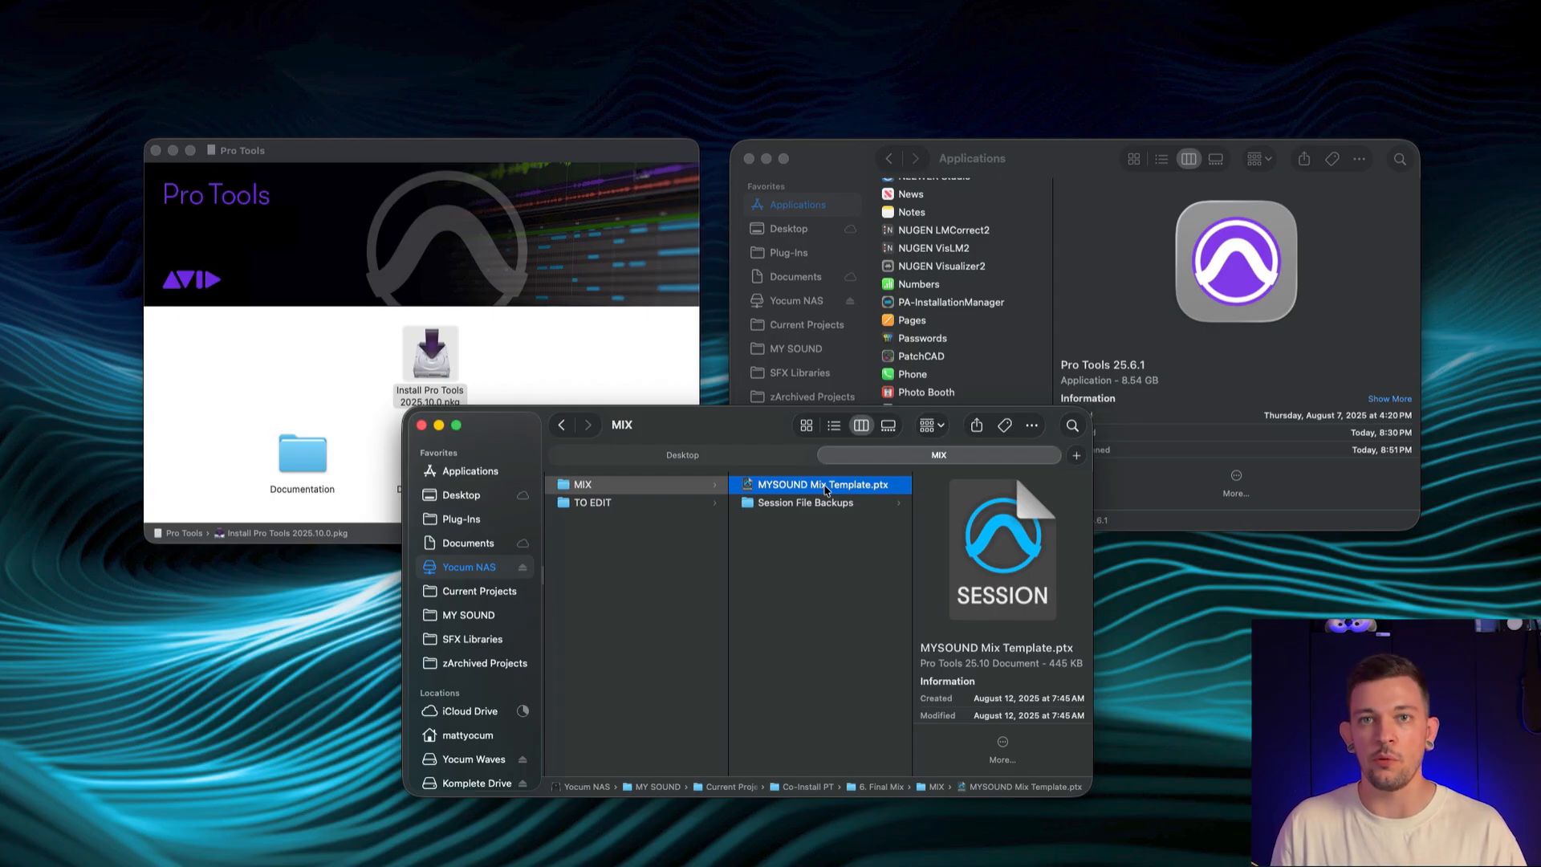
right_click(821, 484)
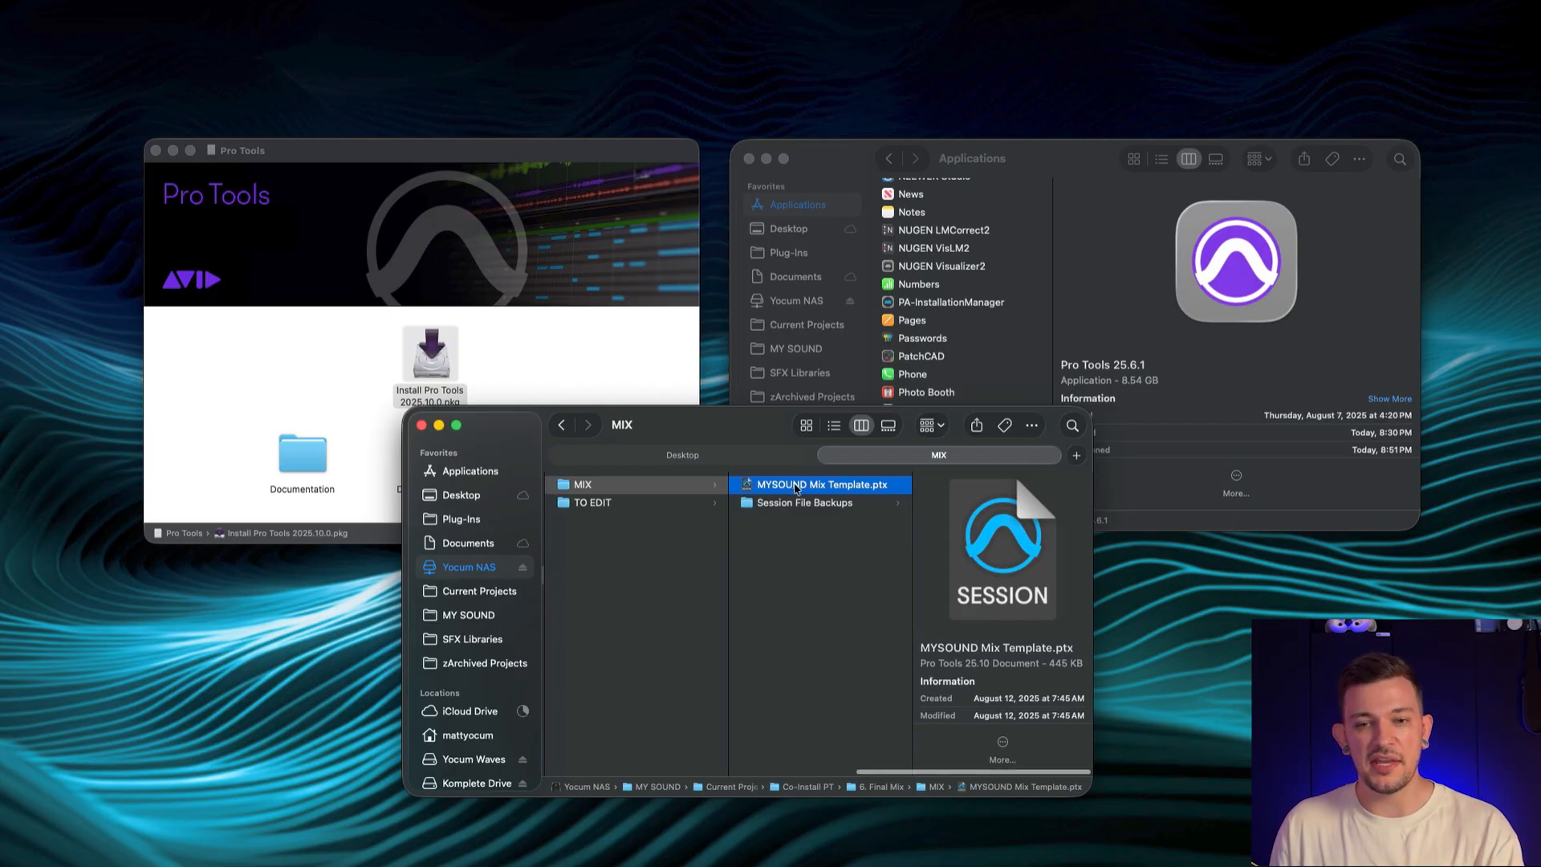
right_click(795, 485)
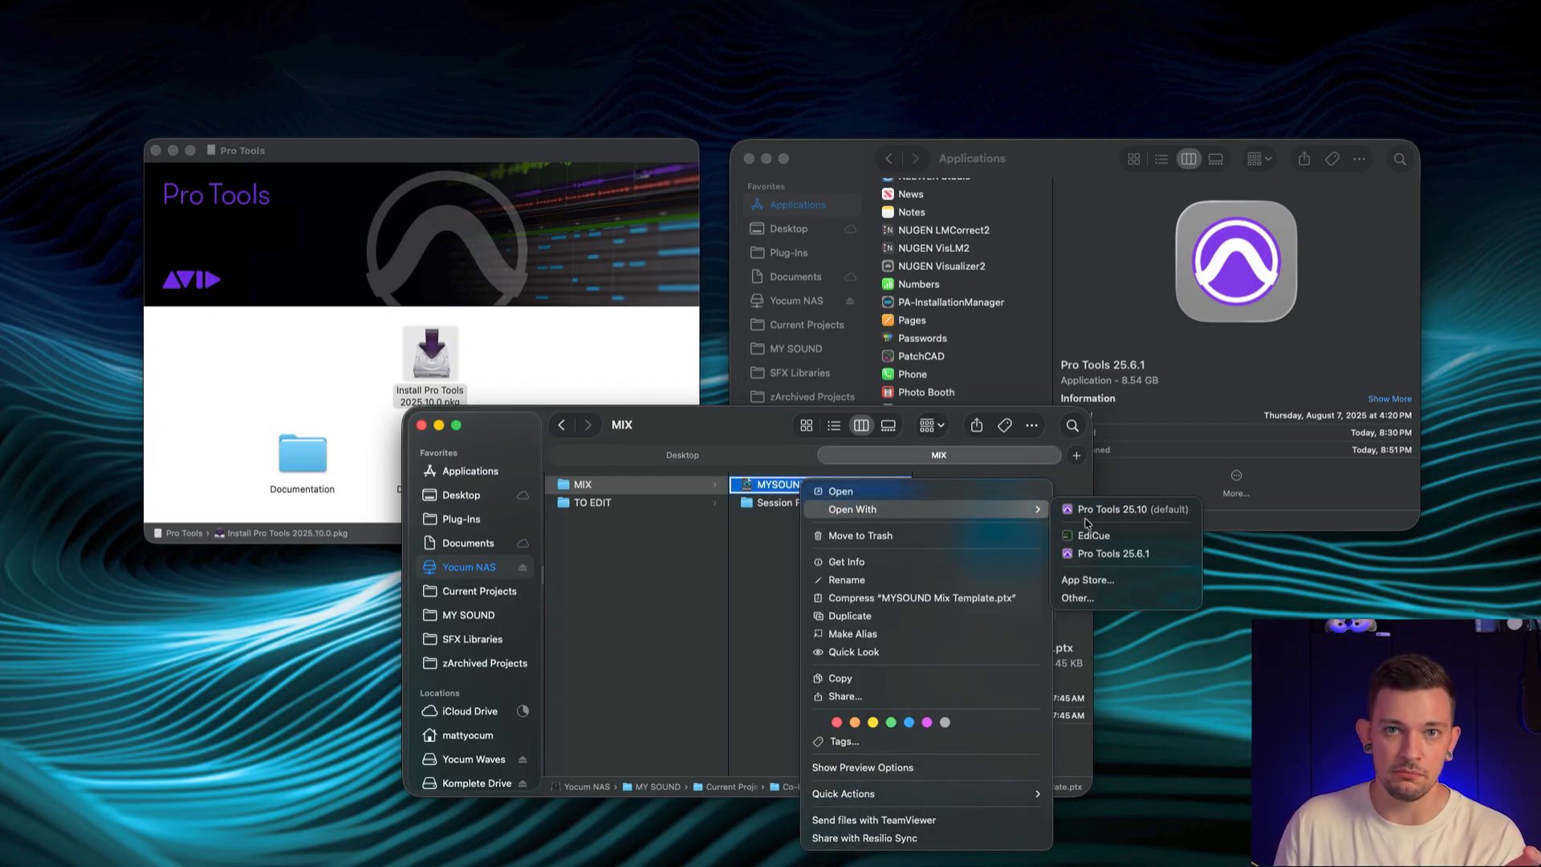
mouse_move(1094, 554)
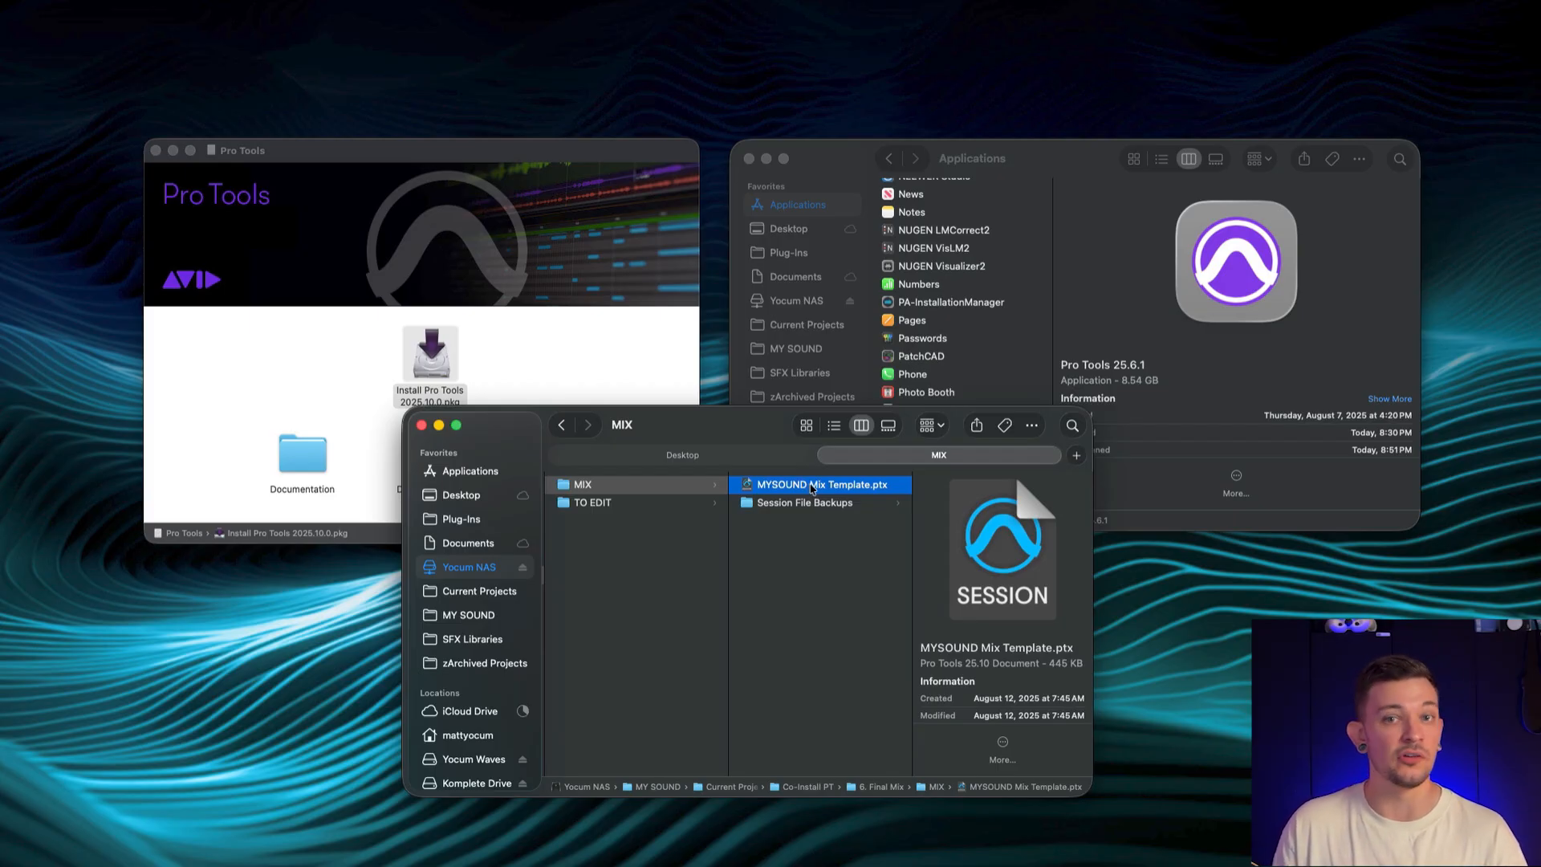
right_click(822, 484)
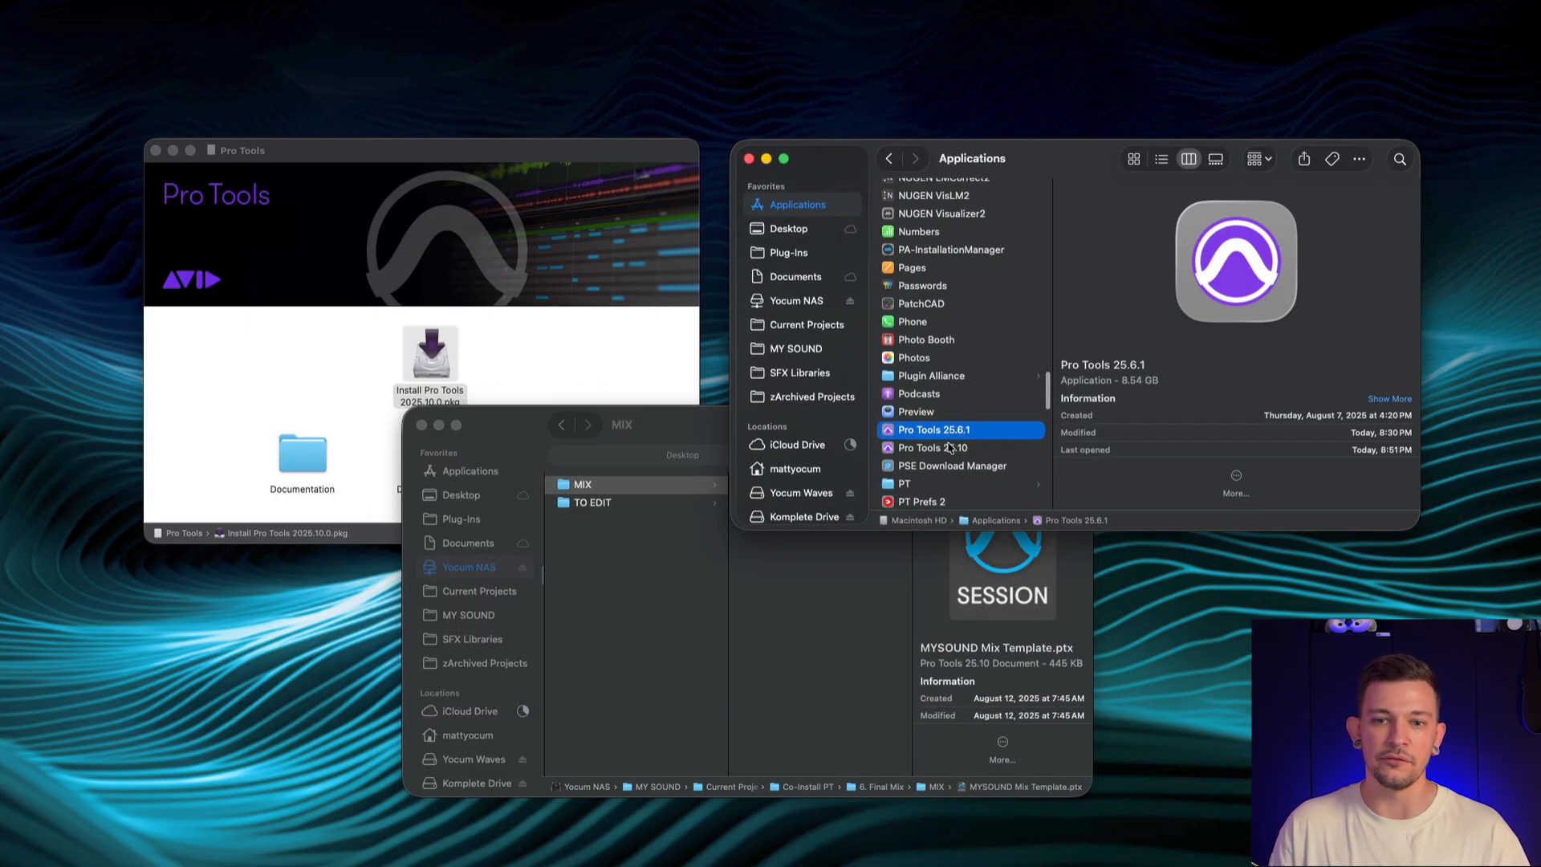
Move Pro Tools 24.10.3 from the PT folder into Applications and check it beside 25.6.1
left_click(905, 483)
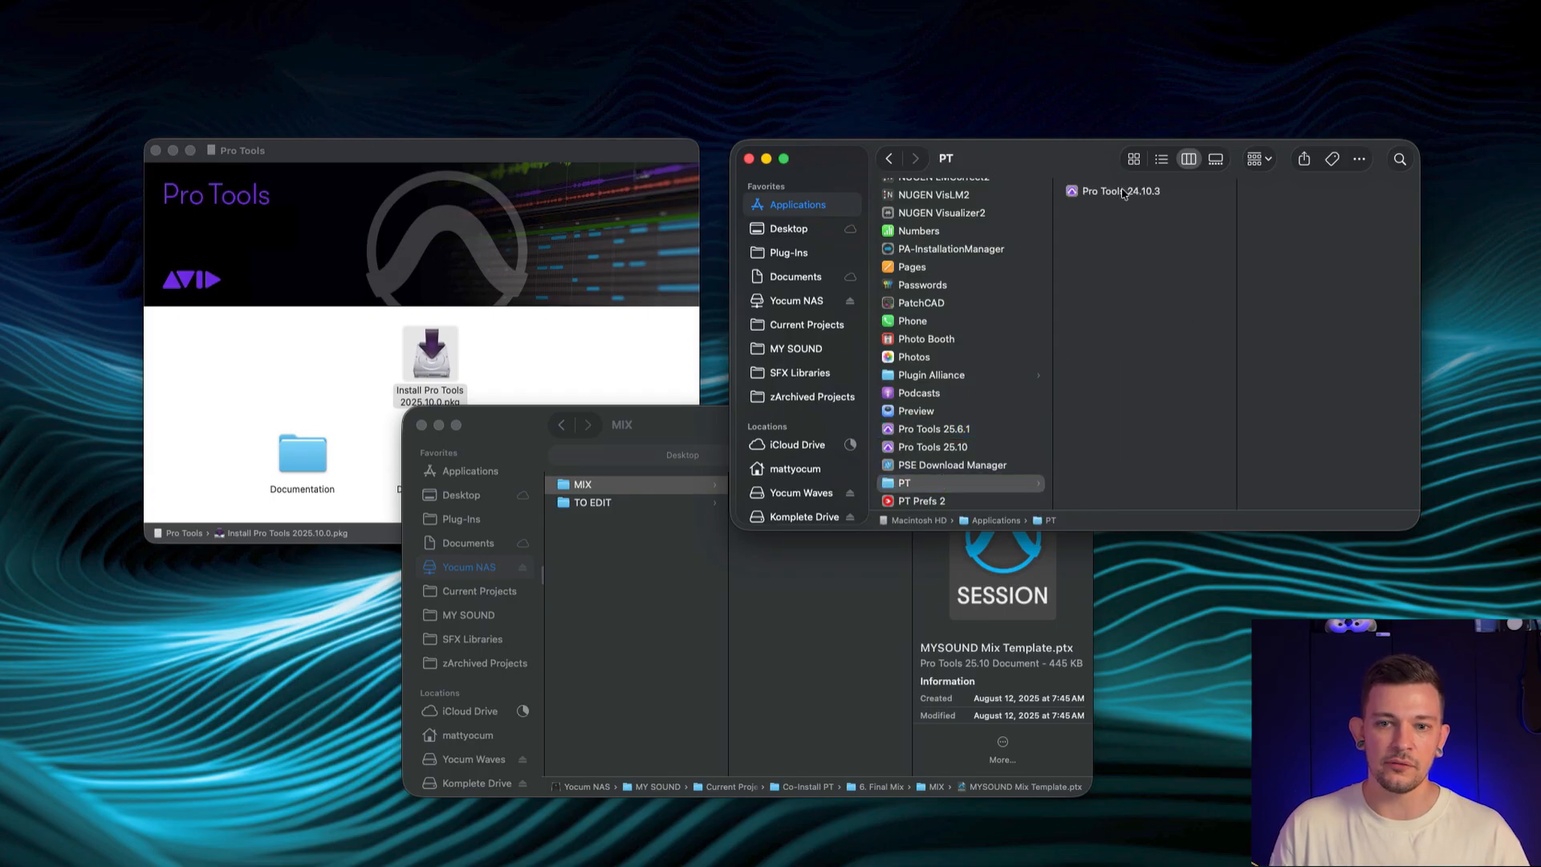
scroll("down", 3)
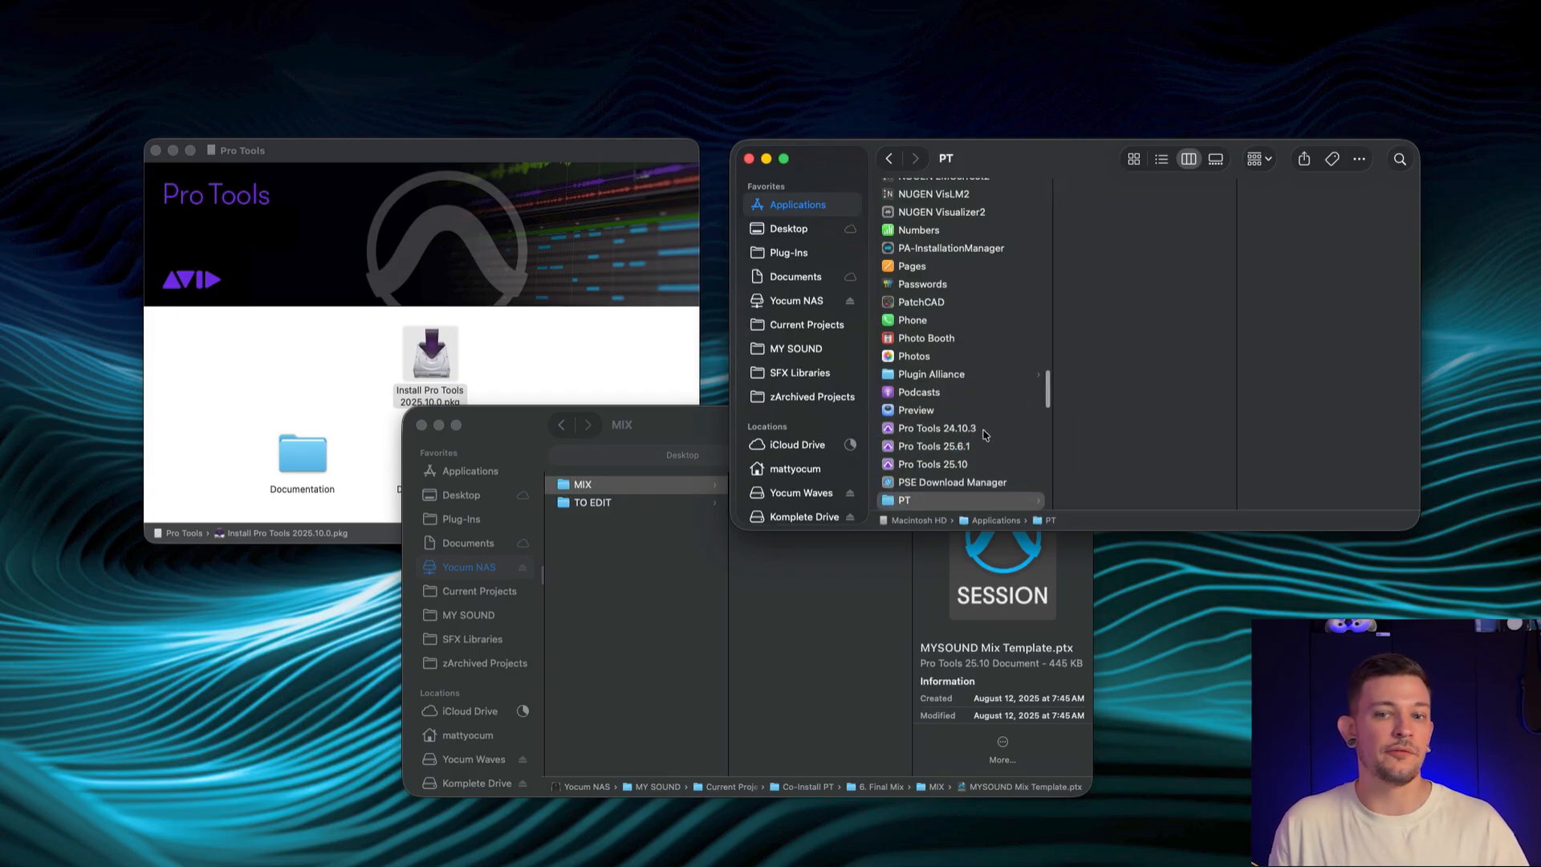
left_click(937, 428)
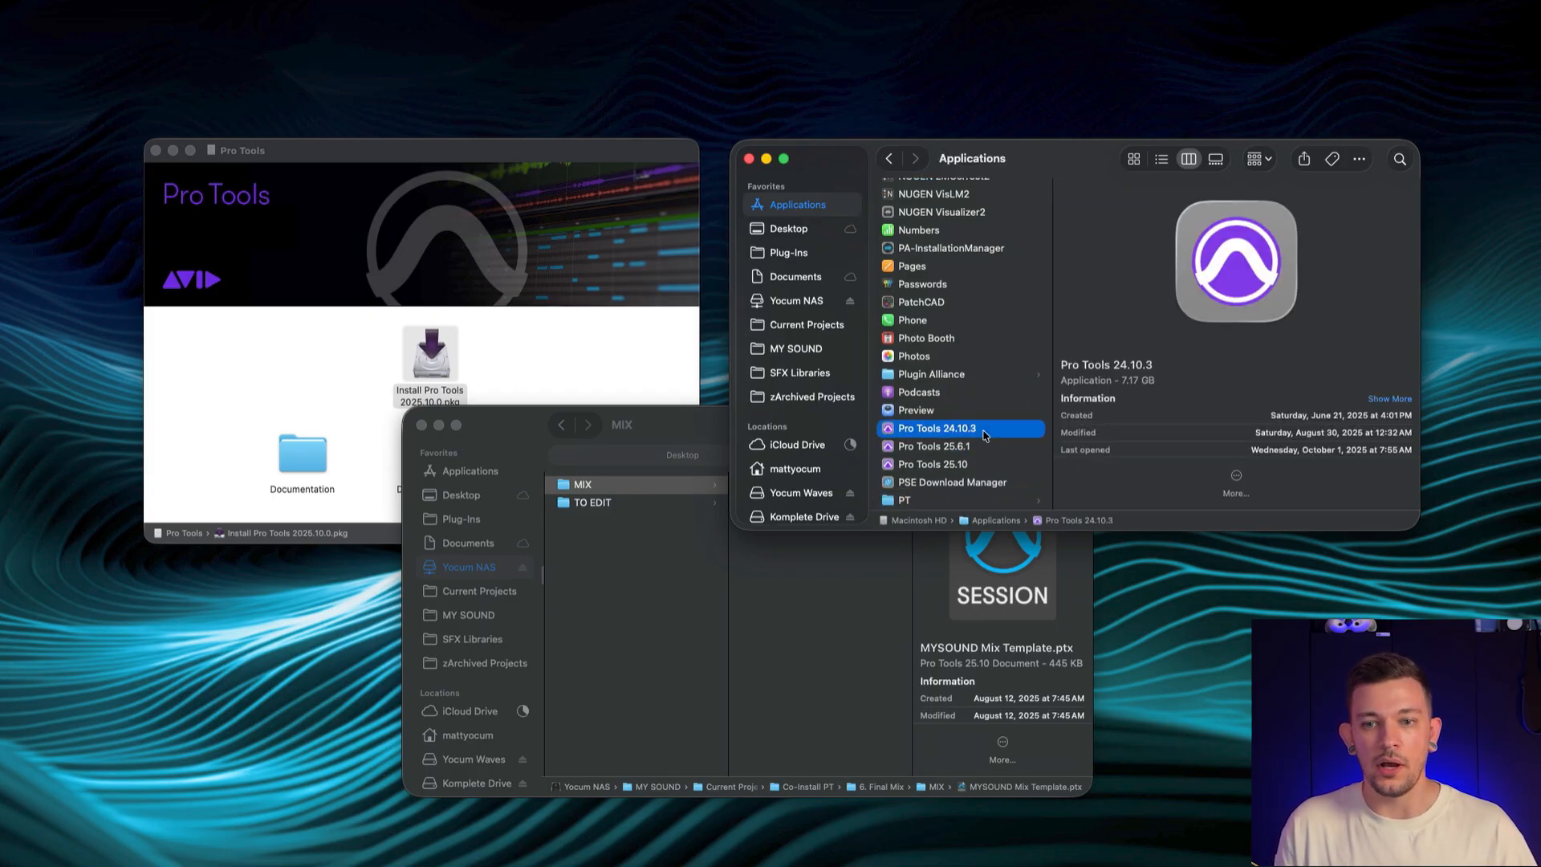
left_click(933, 446)
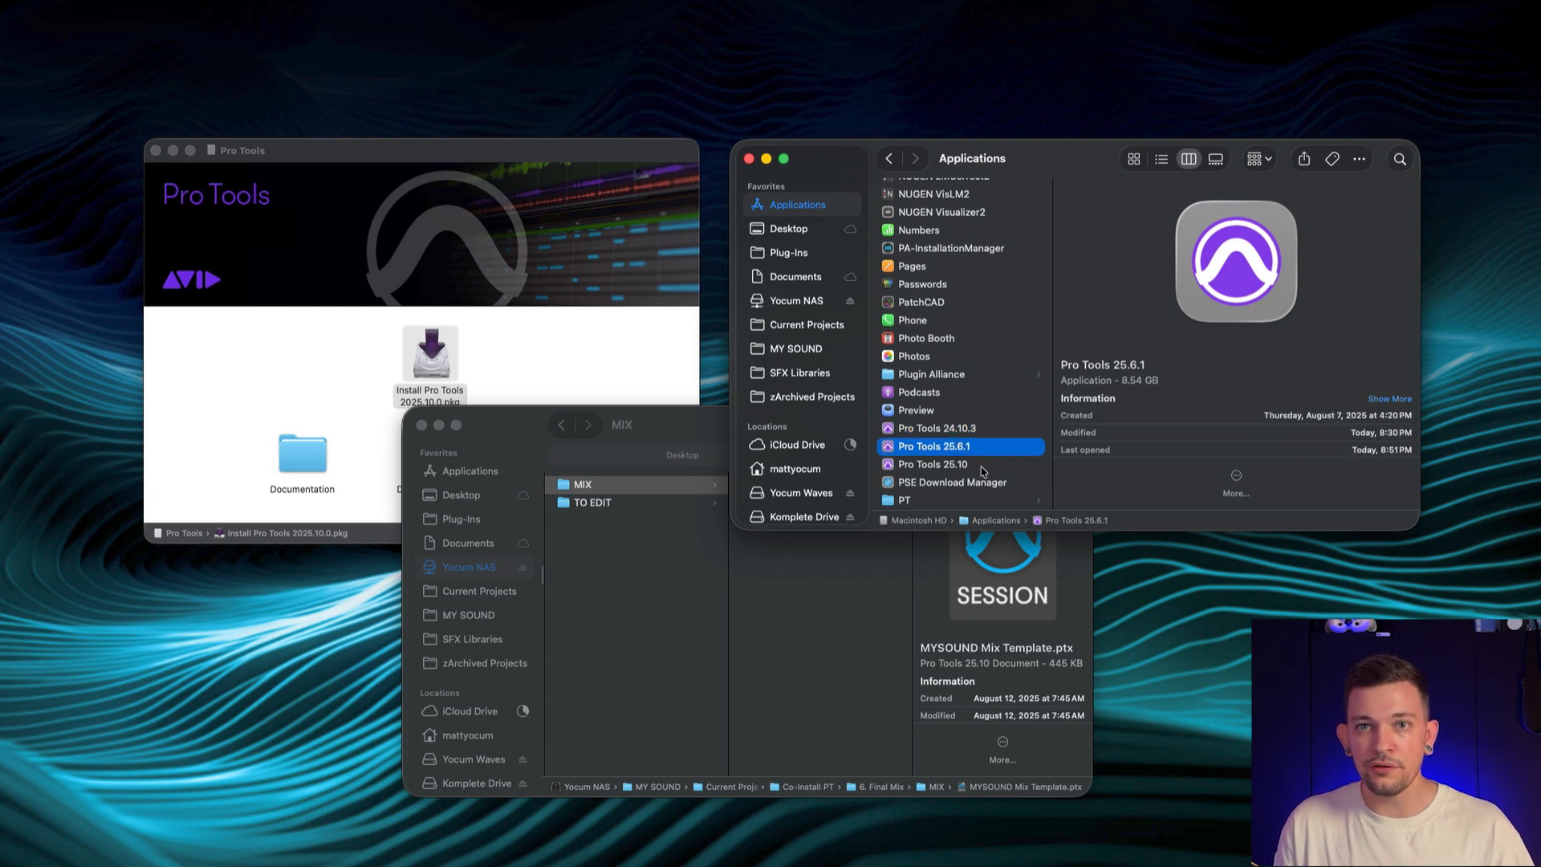